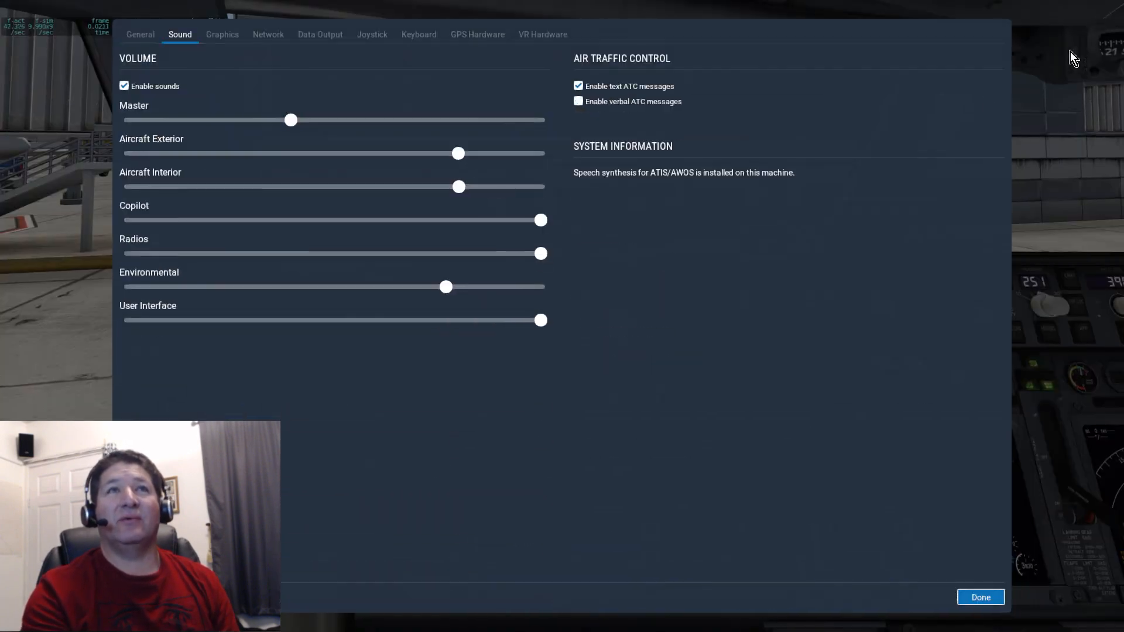
mouse_move(297, 56)
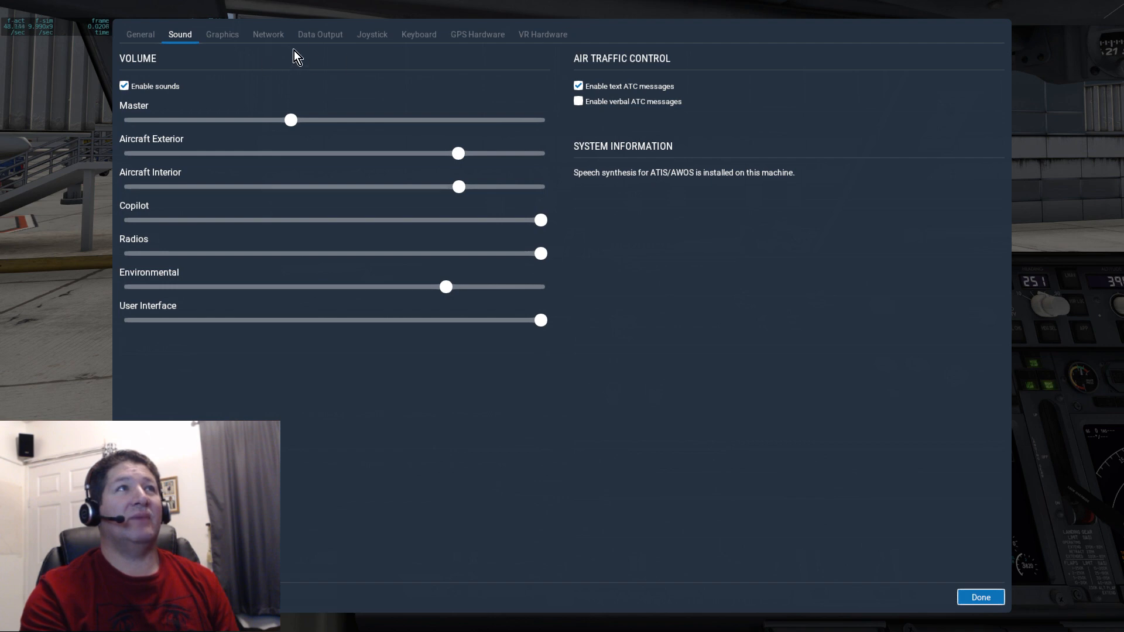
- Review X-Plane's Graphics settings: texture quality, antialiasing and number of world objects
click(221, 34)
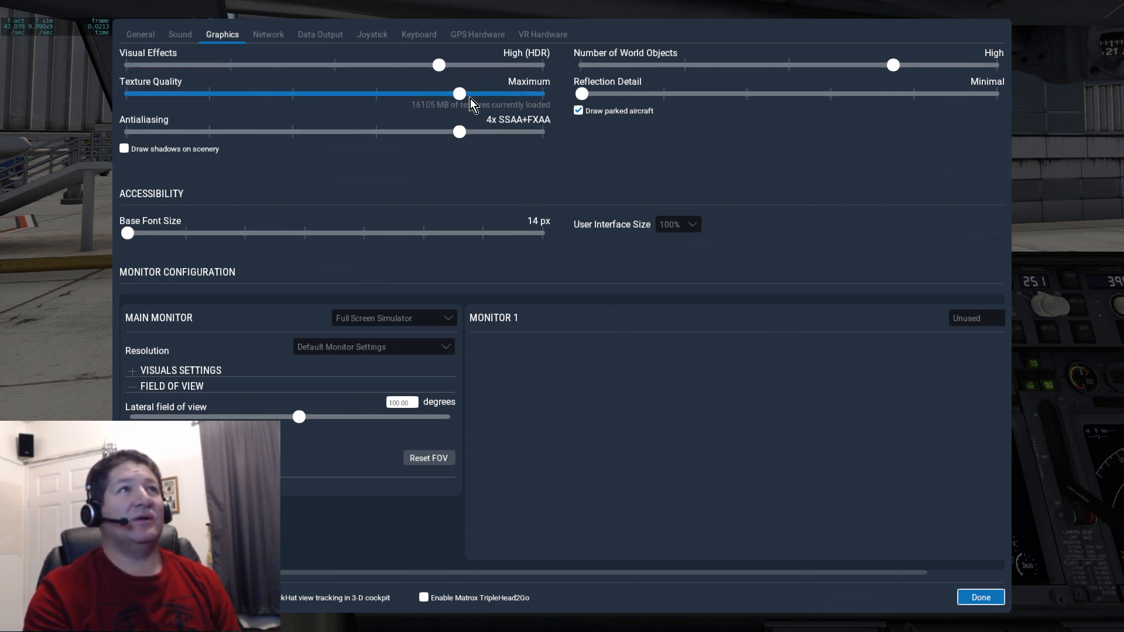
mouse_move(543, 105)
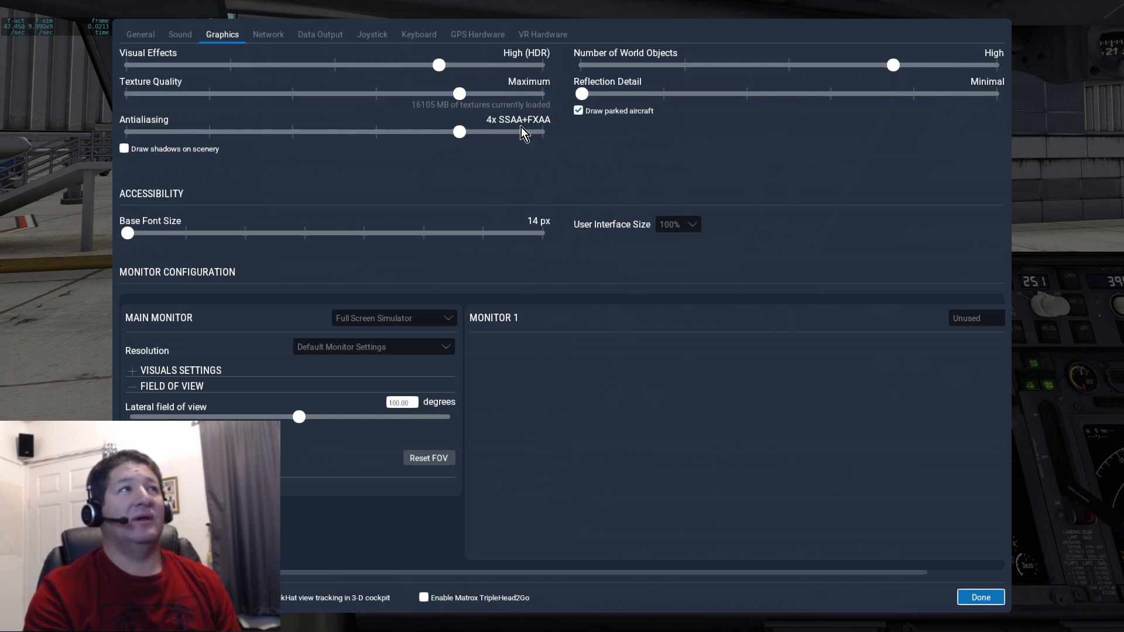
click(459, 131)
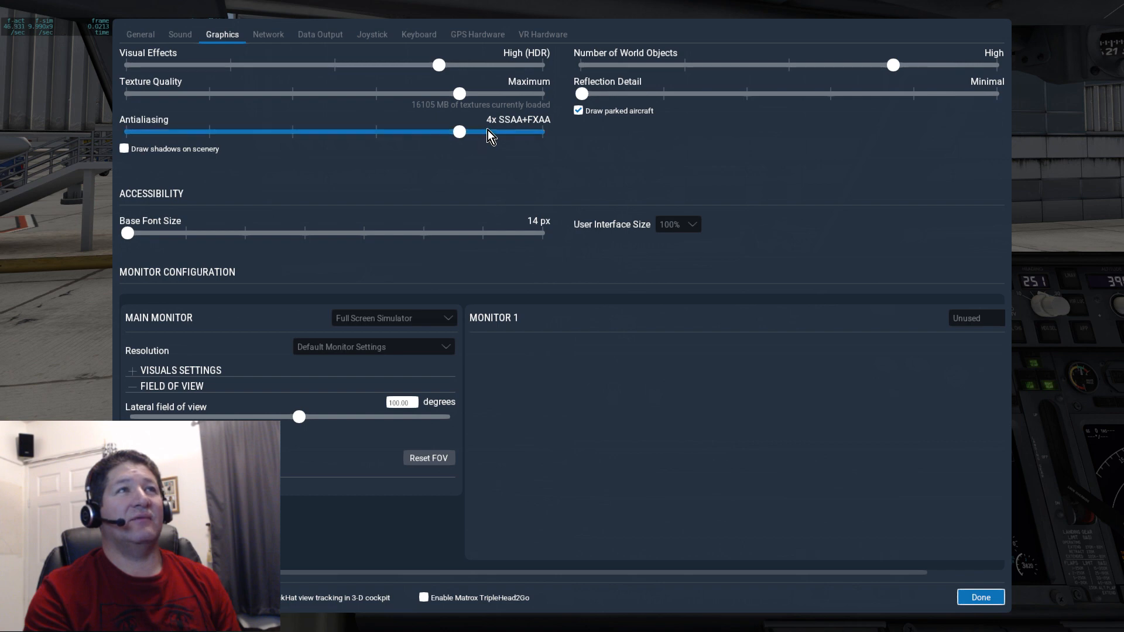
mouse_move(514, 136)
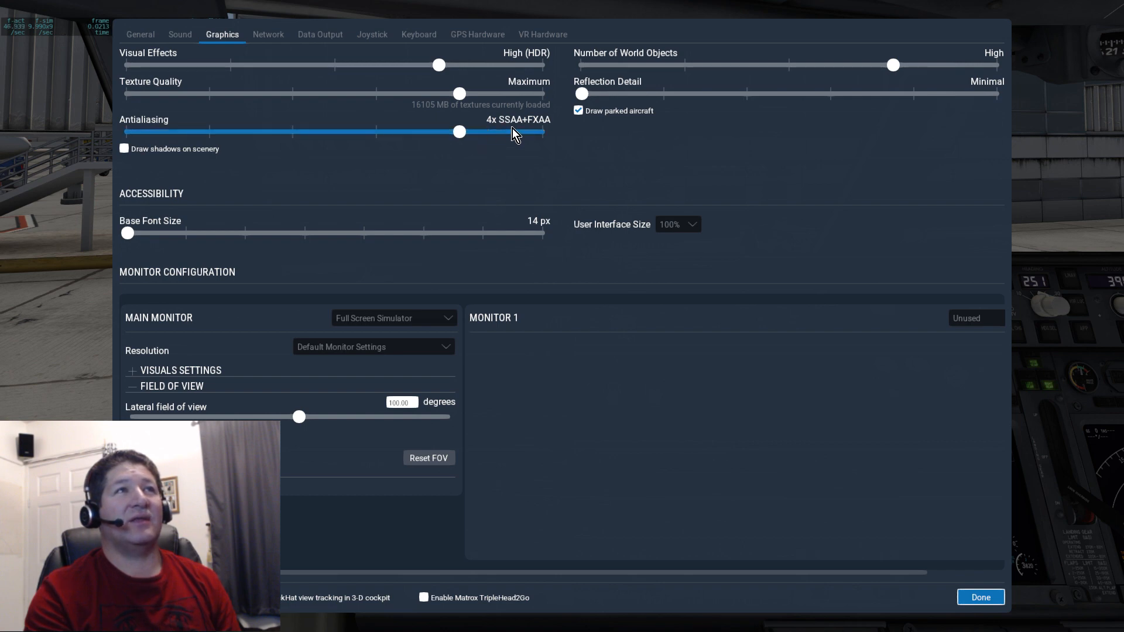
mouse_move(527, 139)
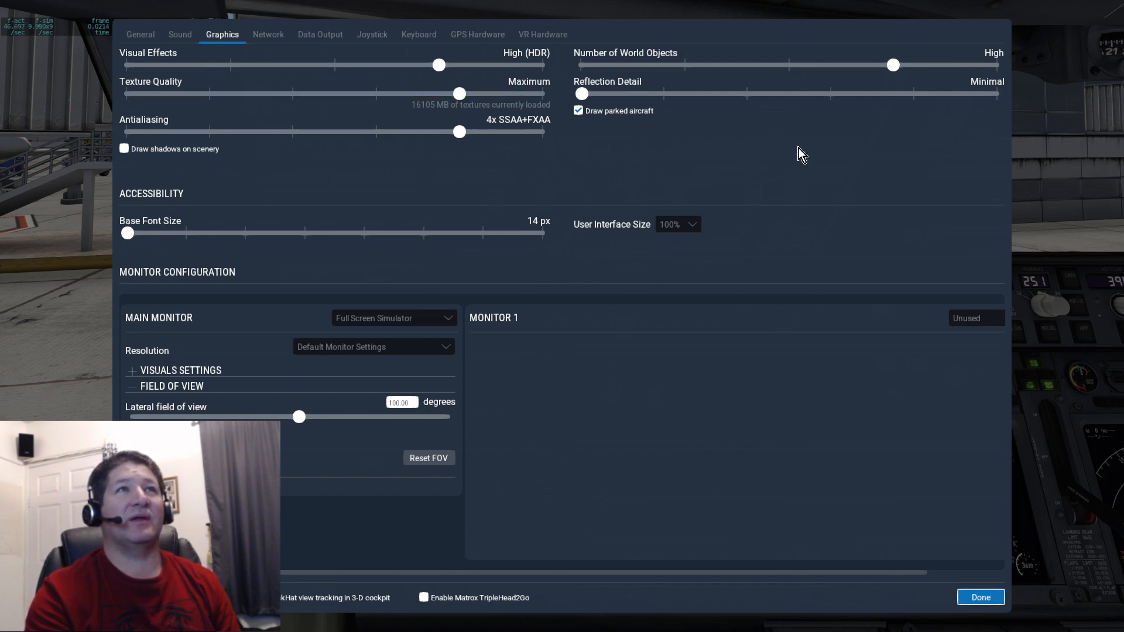
mouse_move(910, 113)
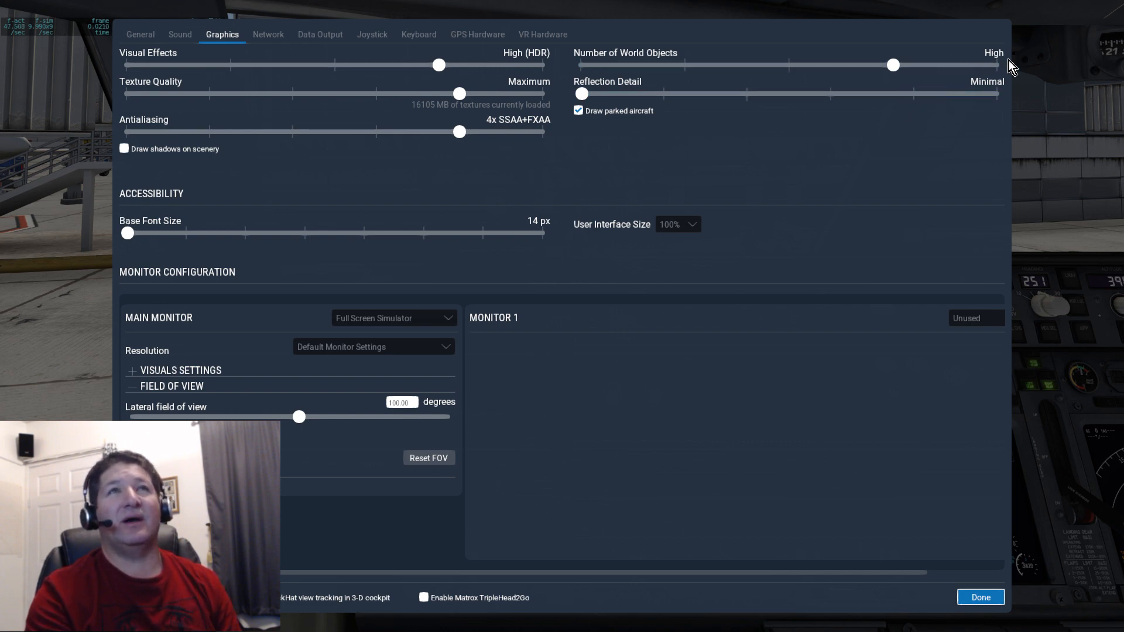
mouse_move(581, 129)
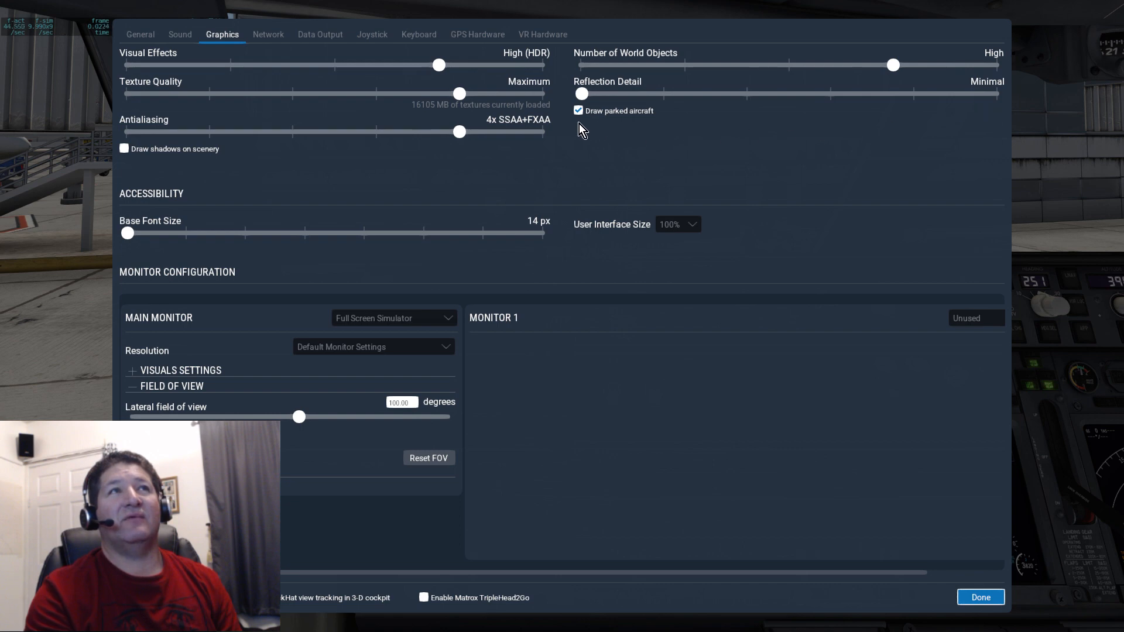
mouse_move(591, 134)
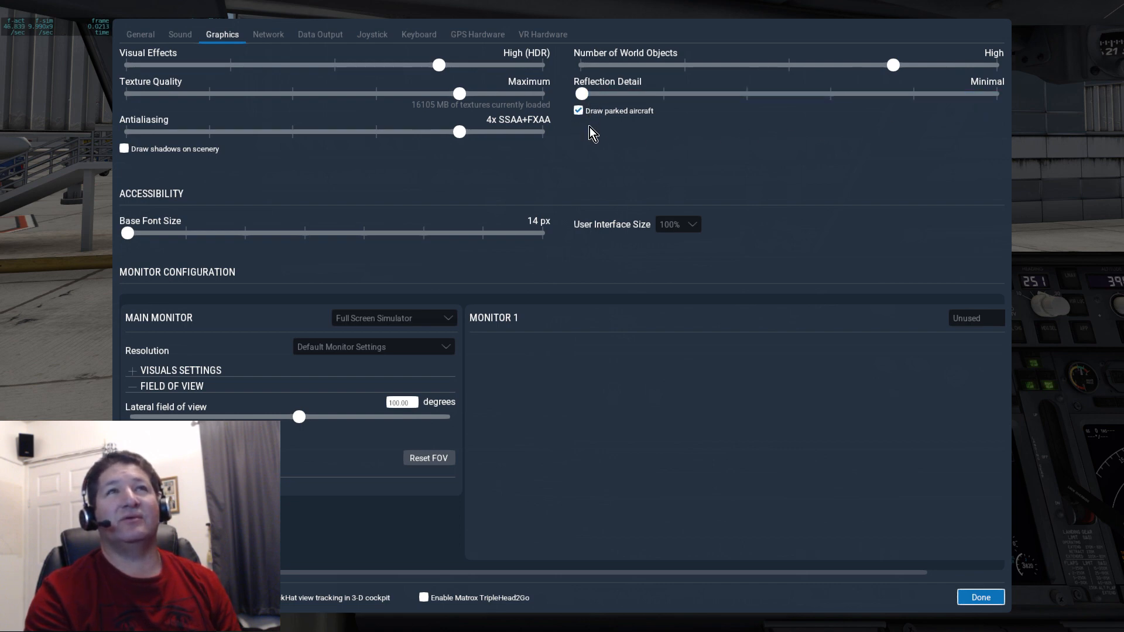
mouse_move(591, 129)
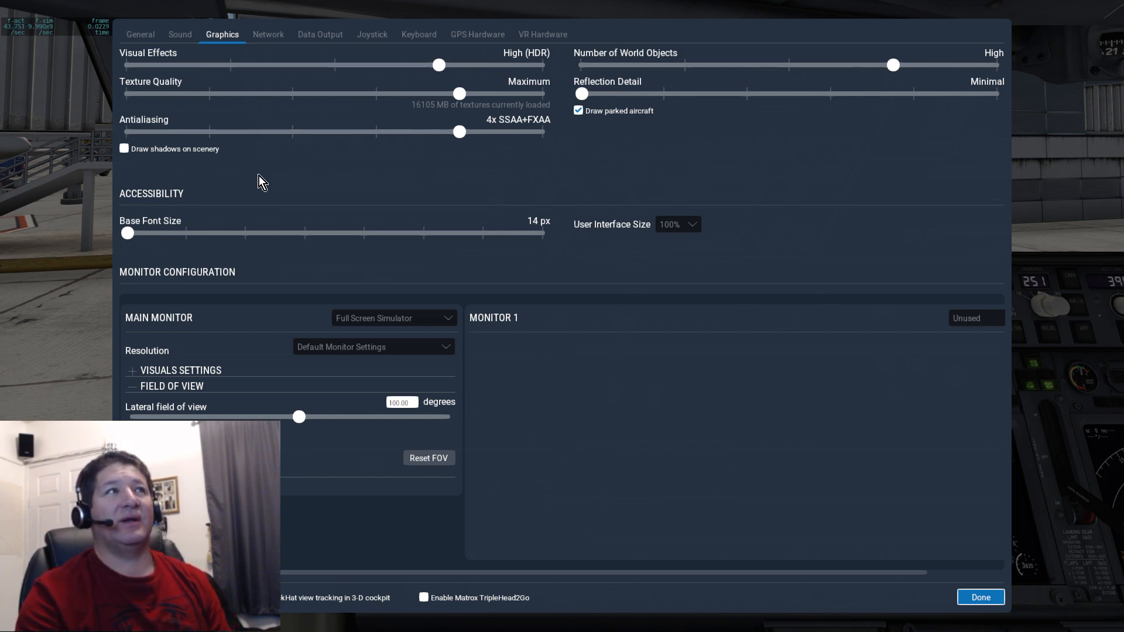
mouse_move(192, 175)
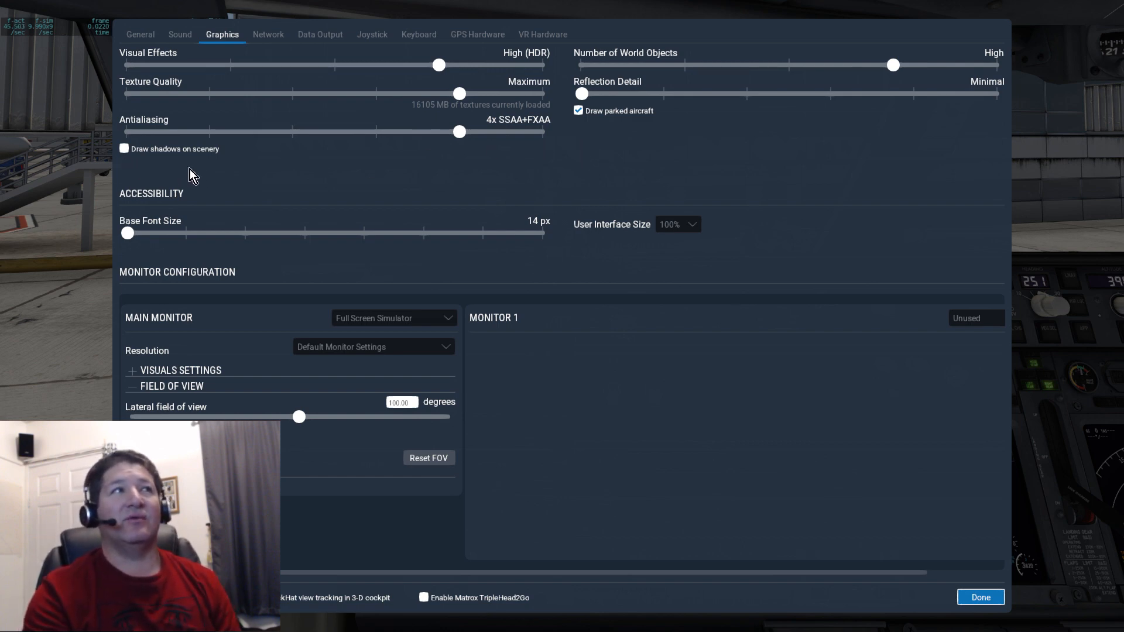
mouse_move(776, 400)
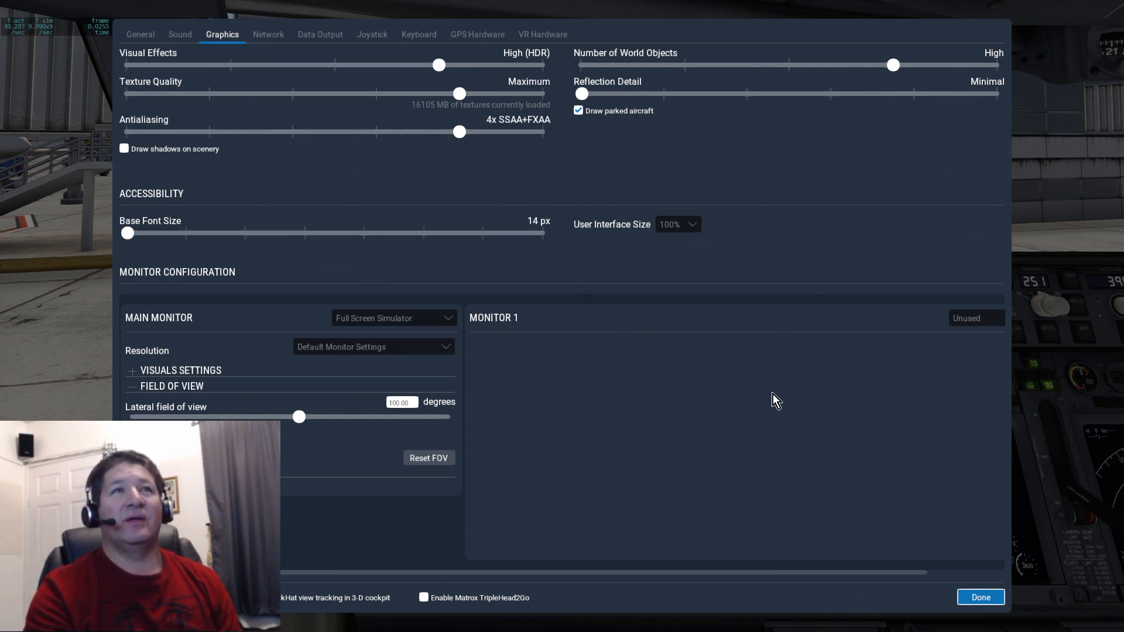
- Close X-Plane Settings with Done to return to the cockpit view
click(980, 597)
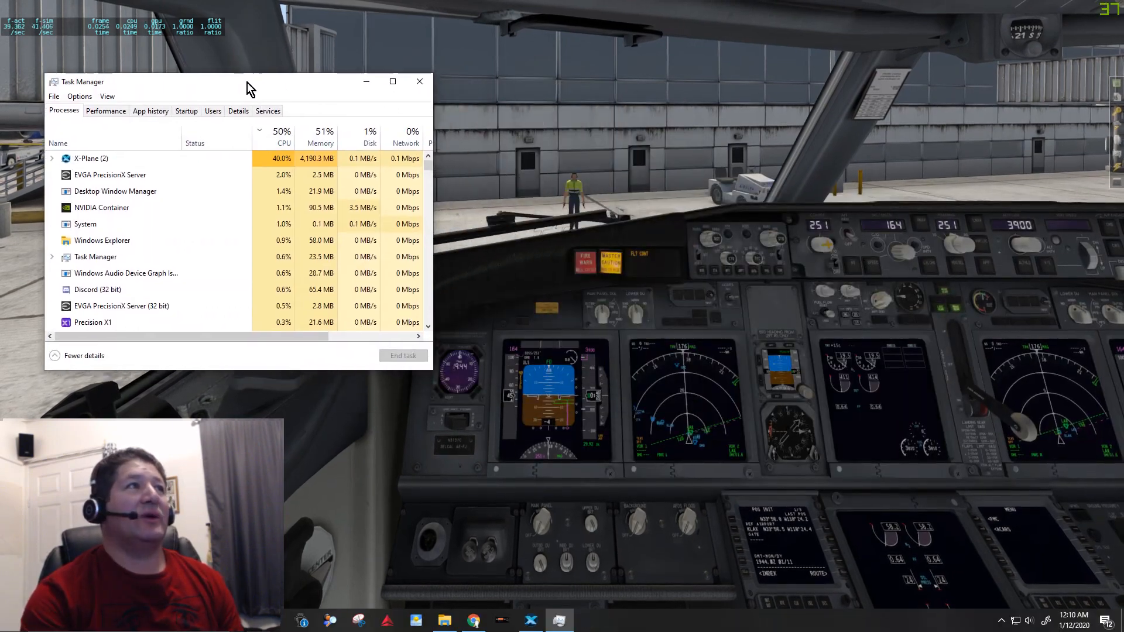
- Dock Task Manager top-left beside the cockpit, watching processes sorted by CPU
drag(247, 80, 208, 71)
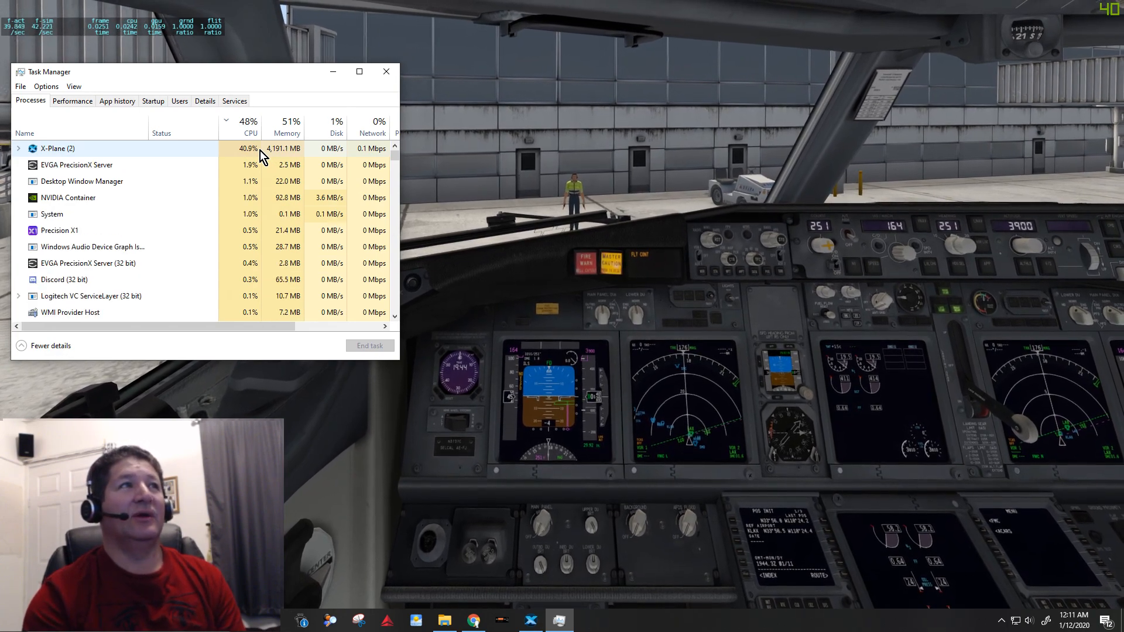
mouse_move(252, 133)
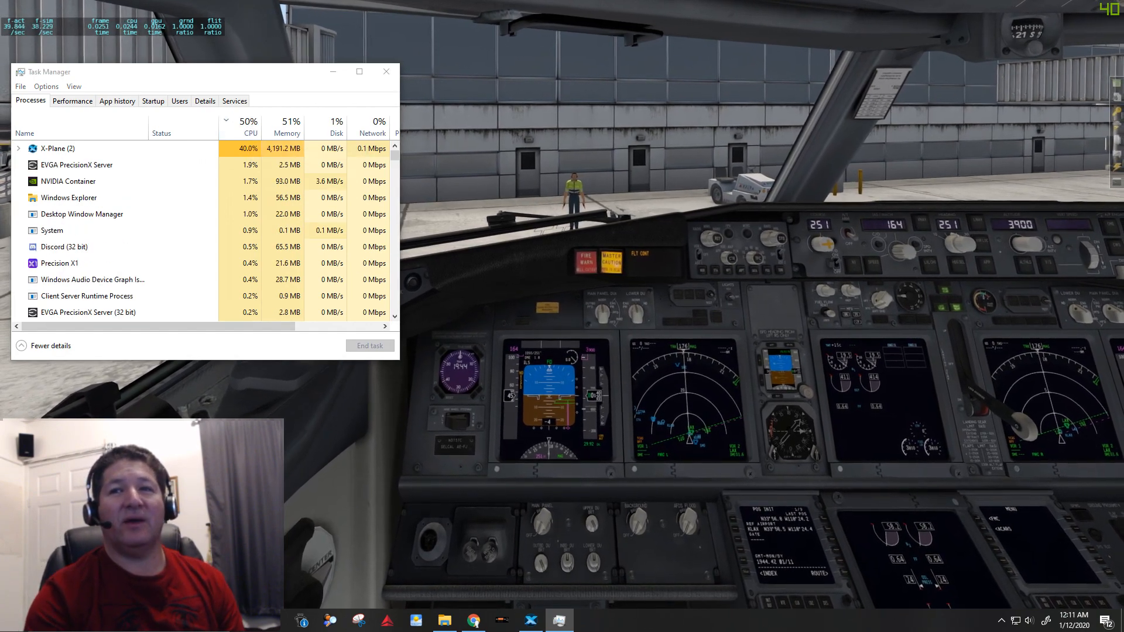
click(472, 620)
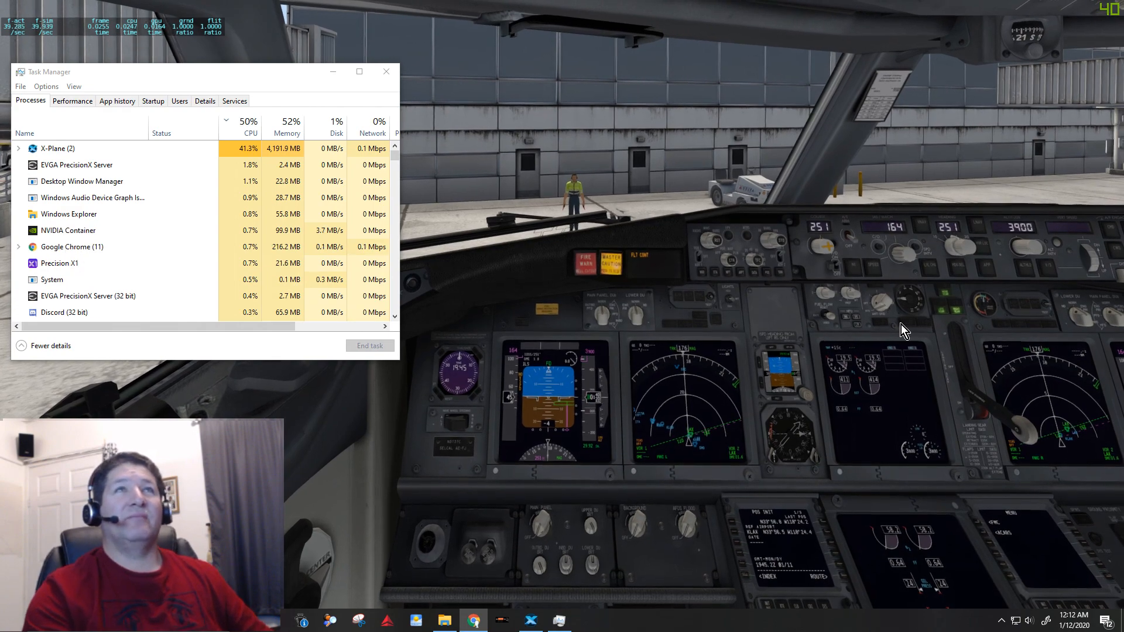
- Launch MSI Command Center over X-Plane to show CPU core frequencies and fan curve
click(249, 127)
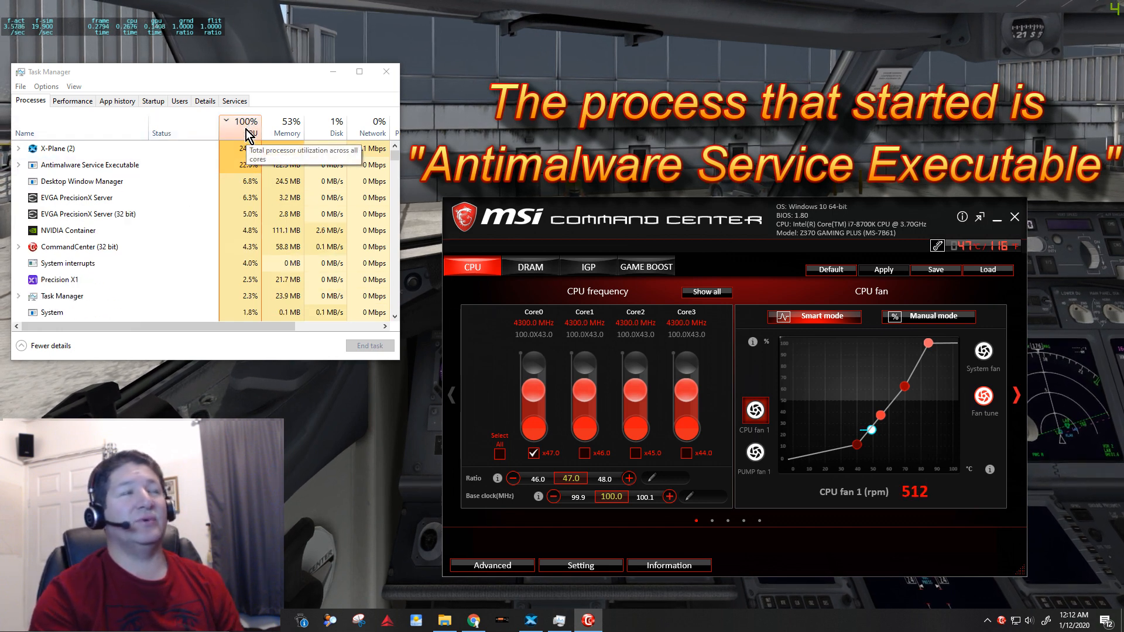
click(250, 134)
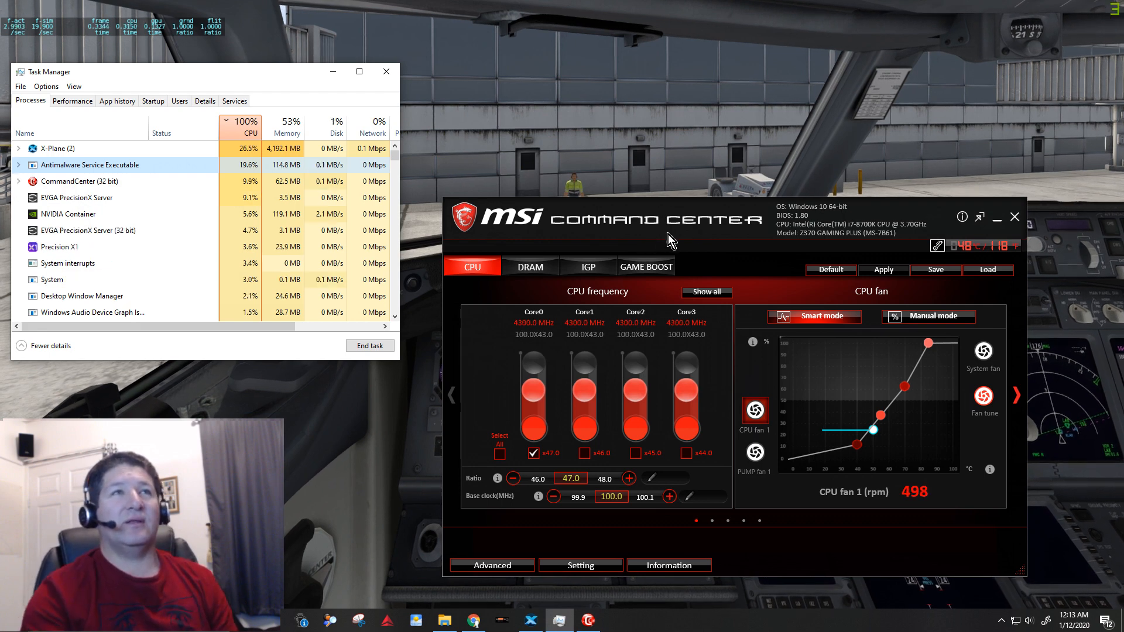
mouse_move(744, 312)
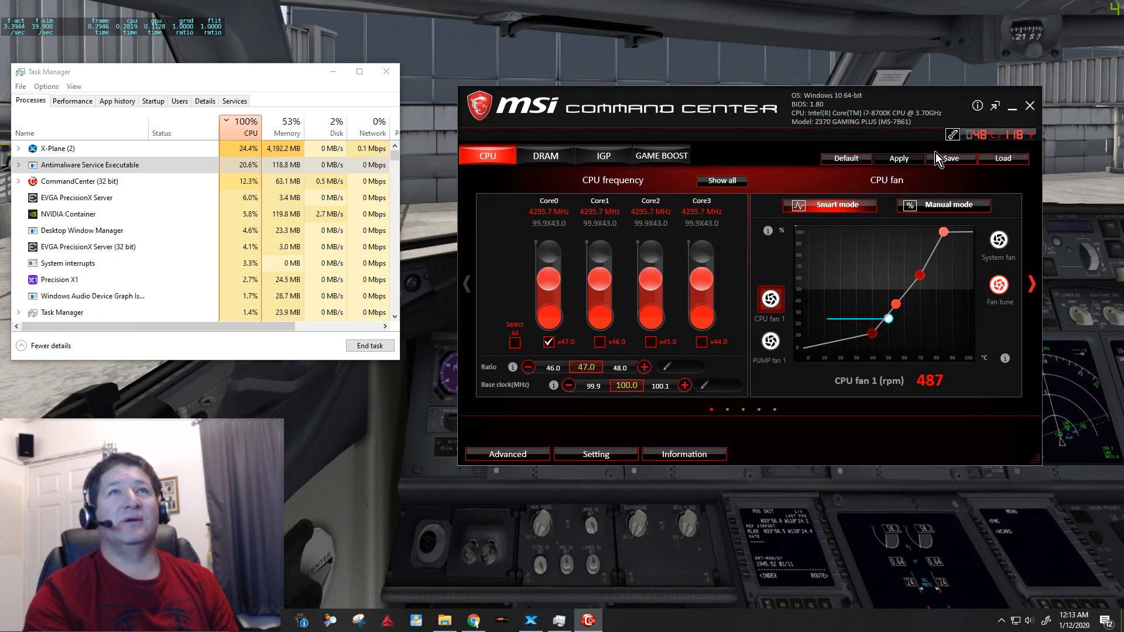
- Close MSI Command Center, then open Windows Security's Virus & threat protection page
click(952, 158)
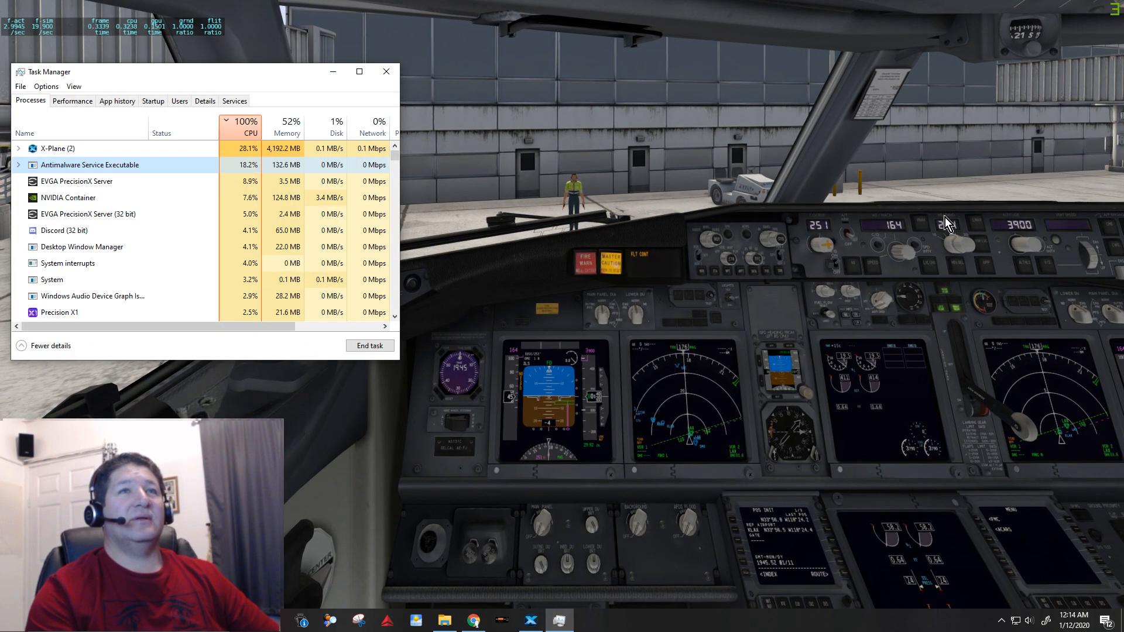
mouse_move(721, 341)
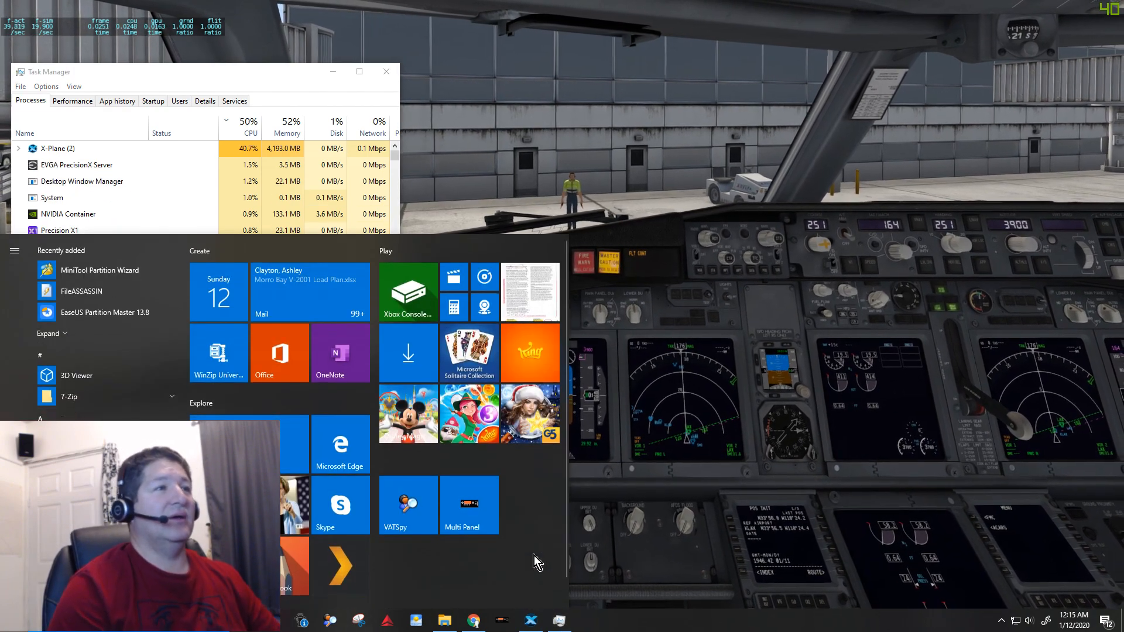
text(Windows Security)
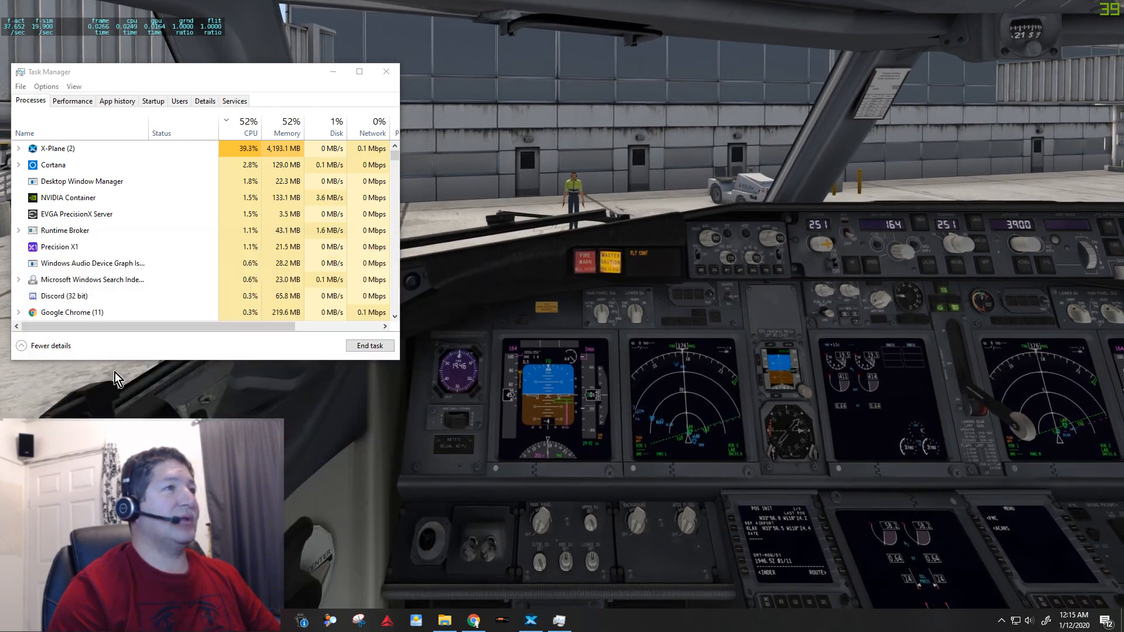
click(588, 621)
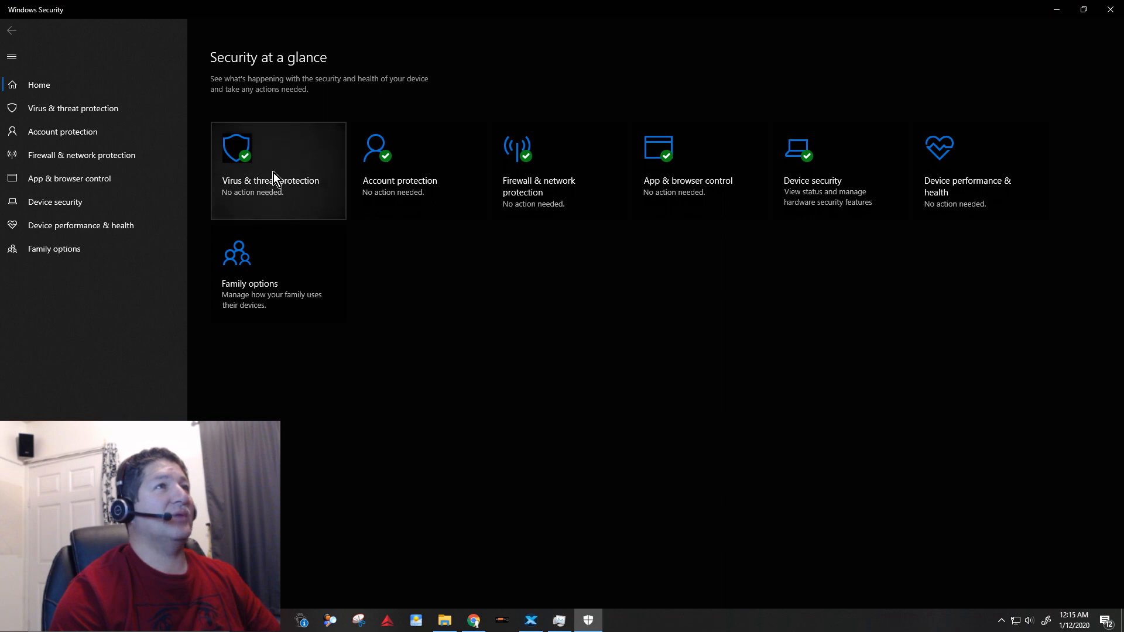
mouse_move(260, 186)
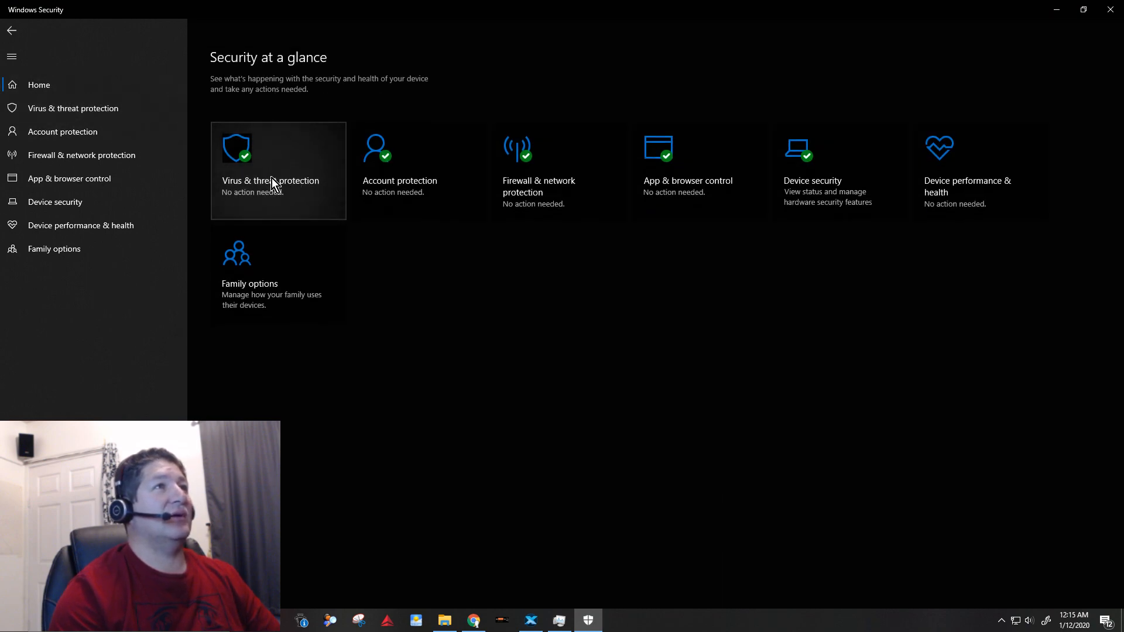
click(271, 170)
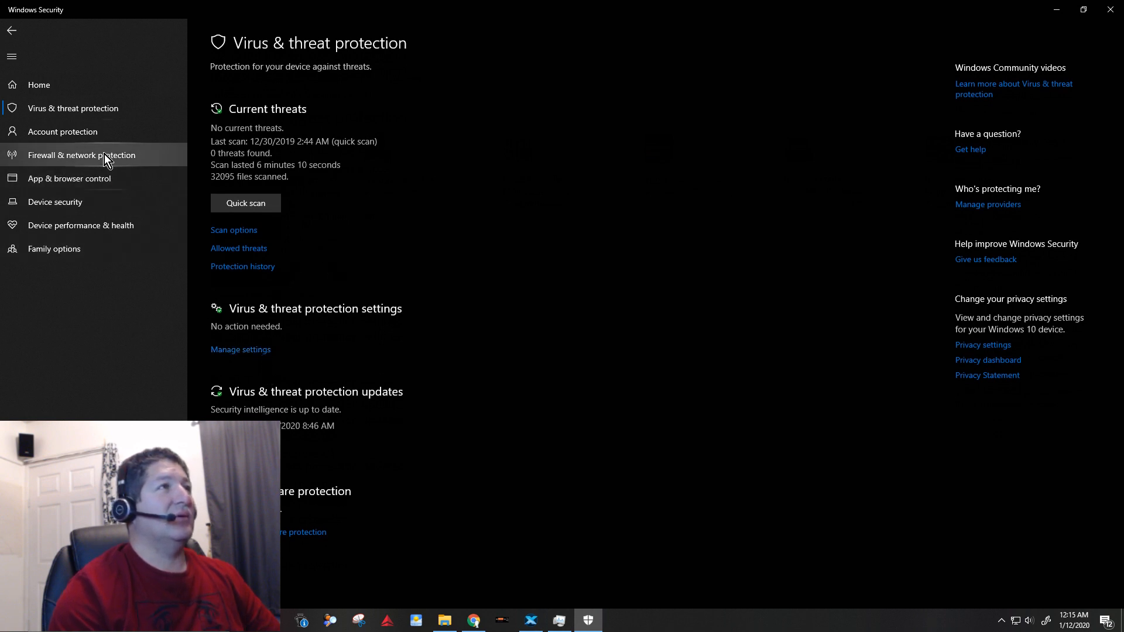
mouse_move(262, 350)
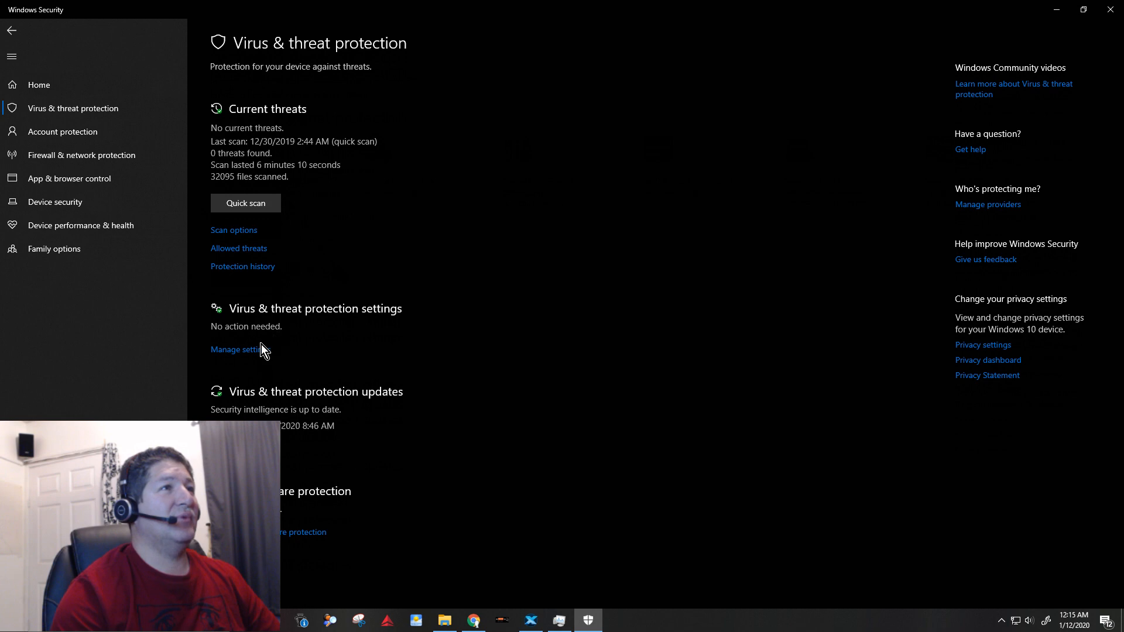
mouse_move(390, 336)
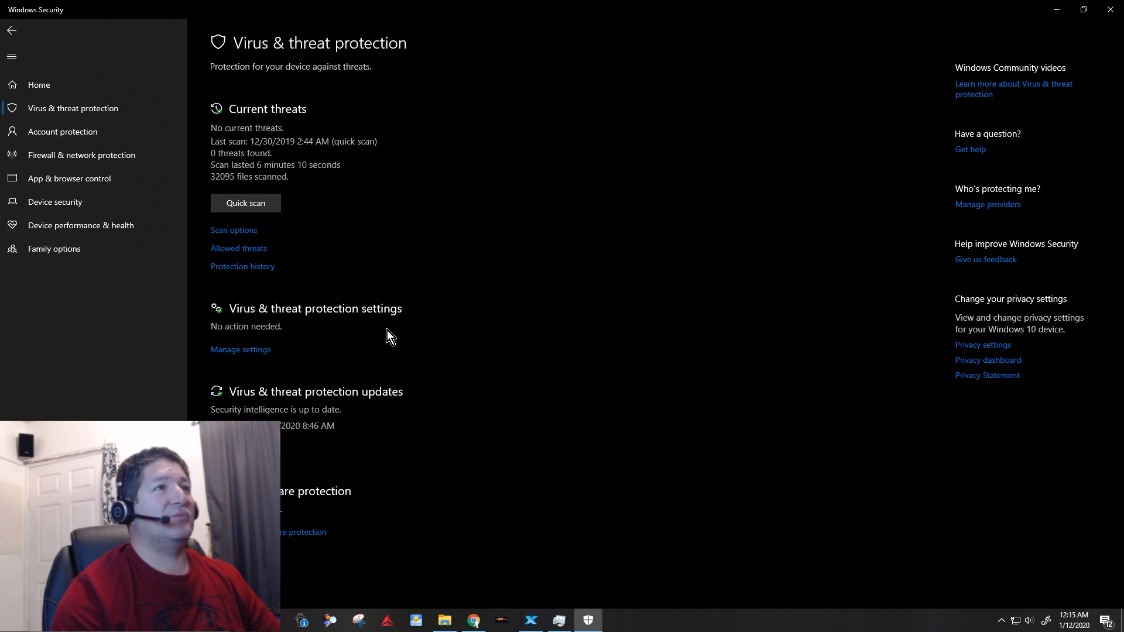
- Open Virus & threat protection settings and scroll down through the protection options
click(240, 349)
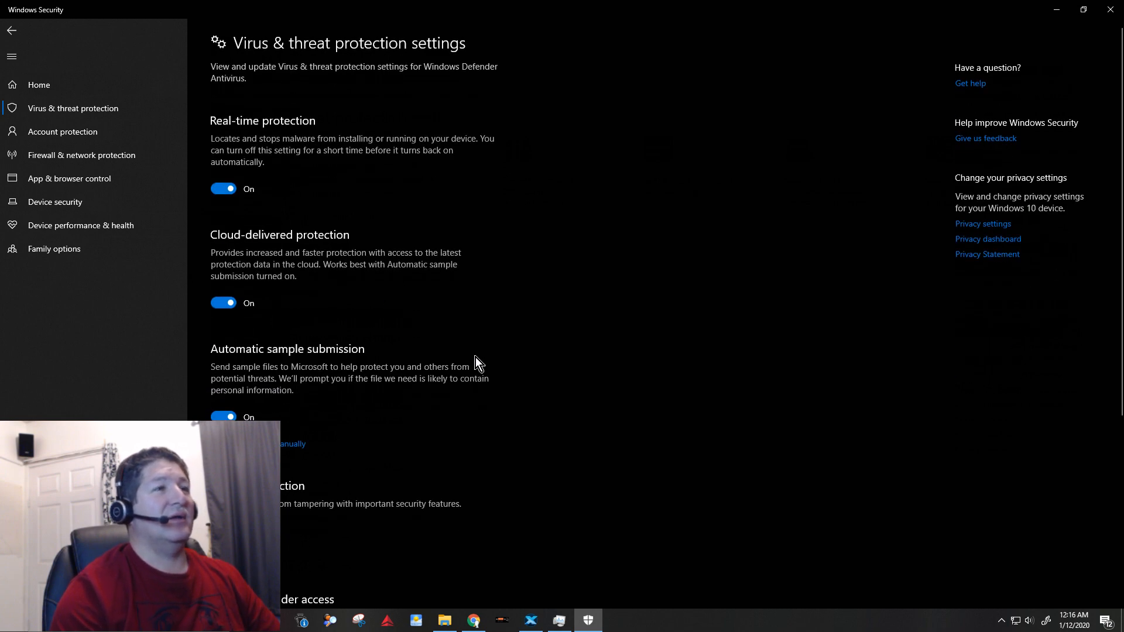
scroll(down, 3)
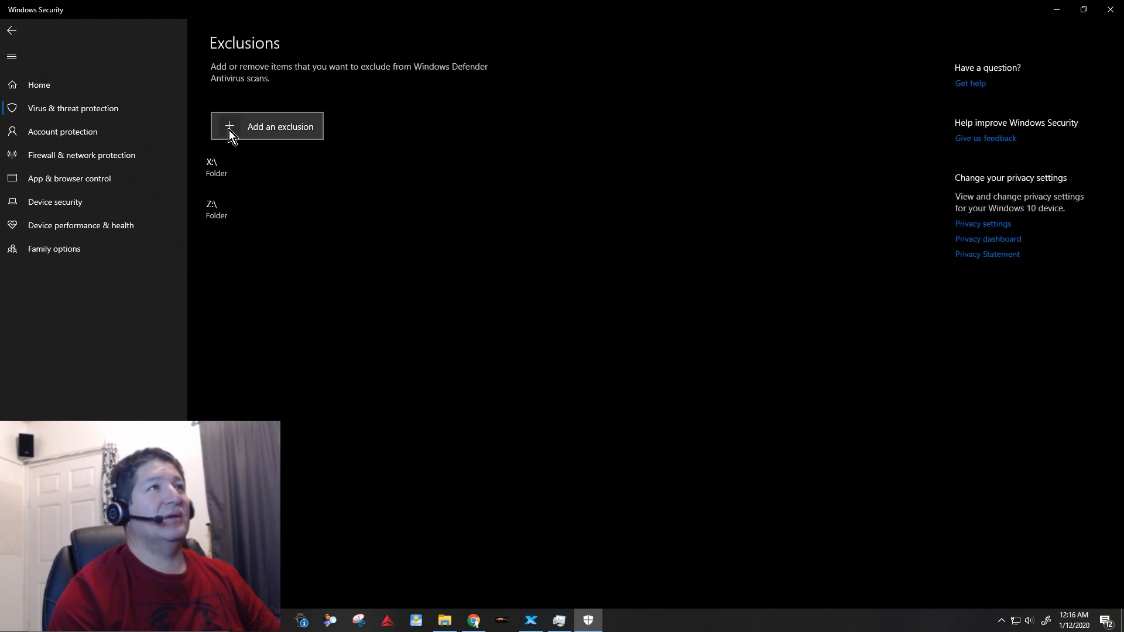
- Add CommandCenter.exe as a process exclusion in Windows Defender
click(280, 127)
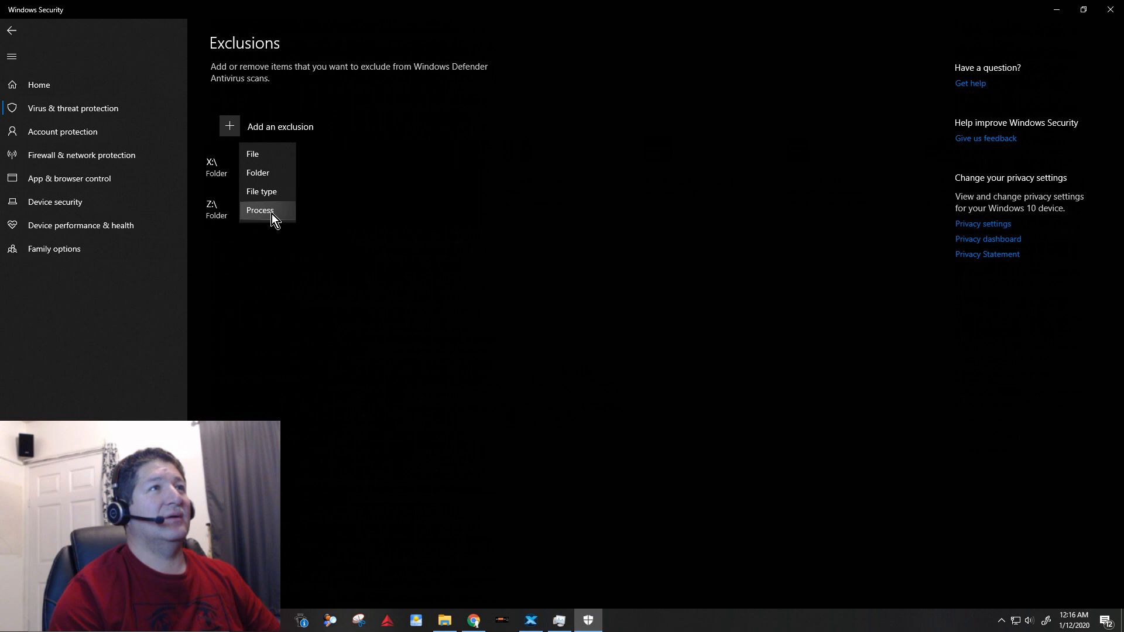
click(259, 210)
text(Comman)
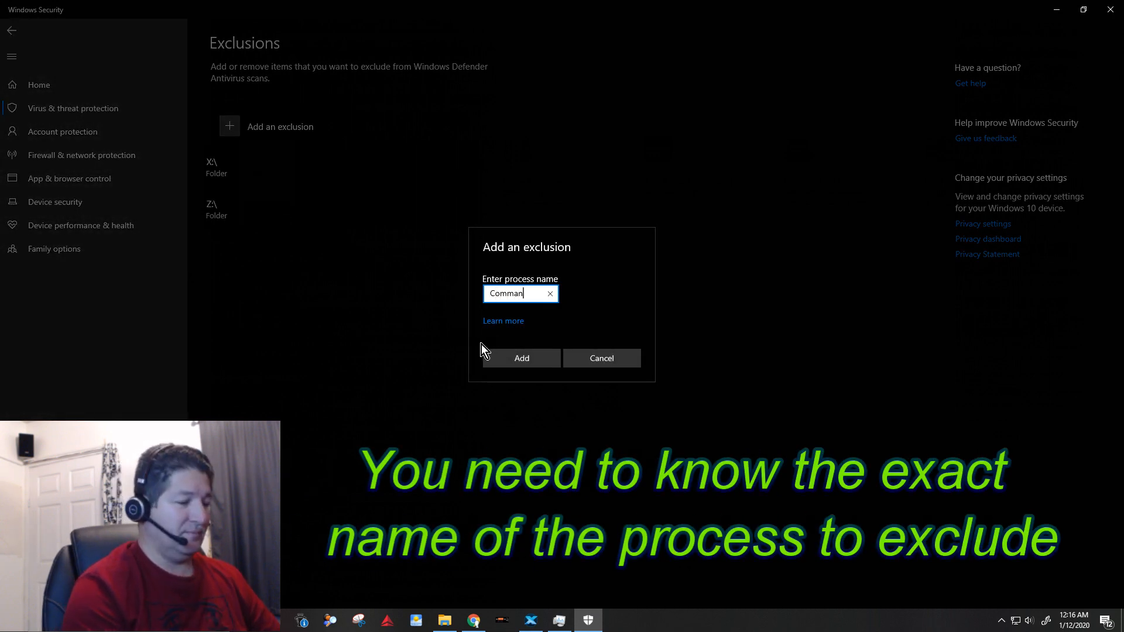
text(dCenter)
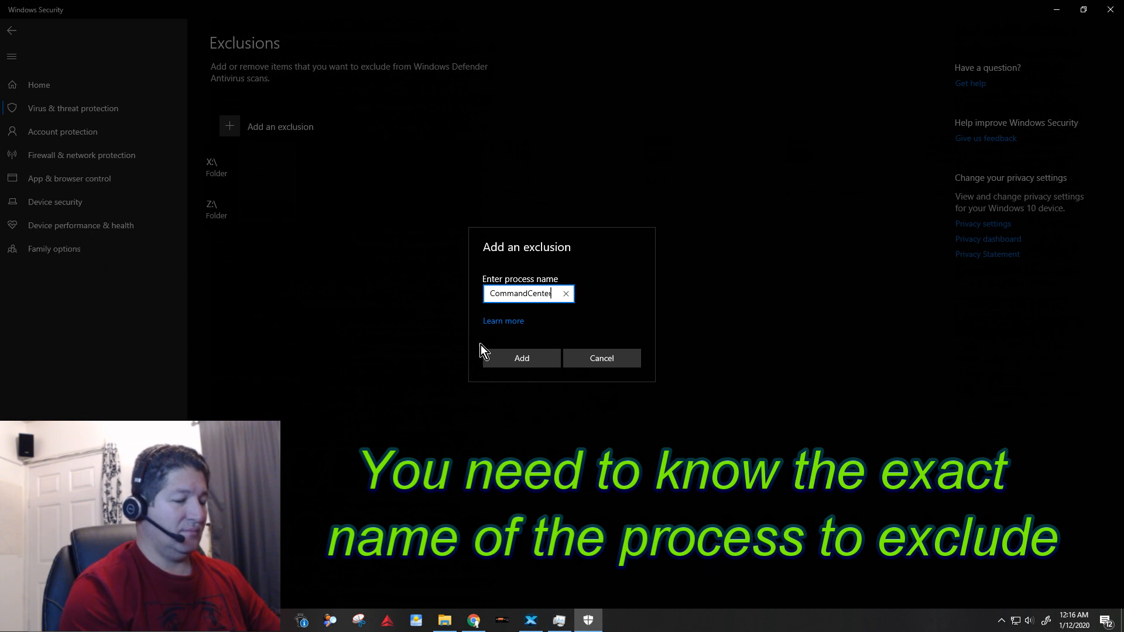
text(.ex)
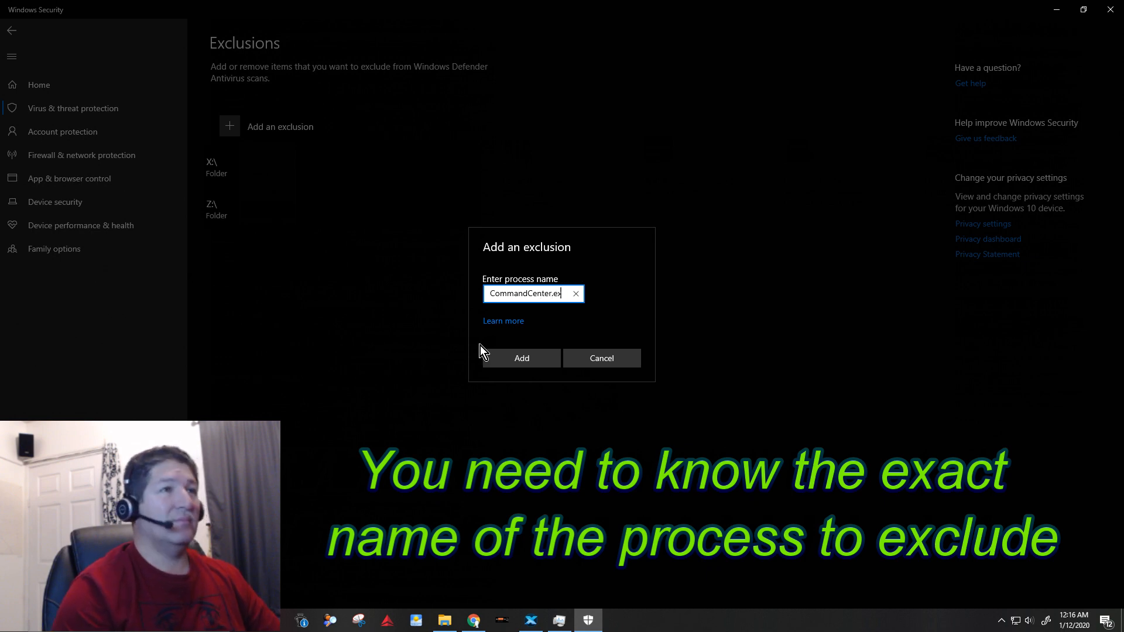
click(521, 358)
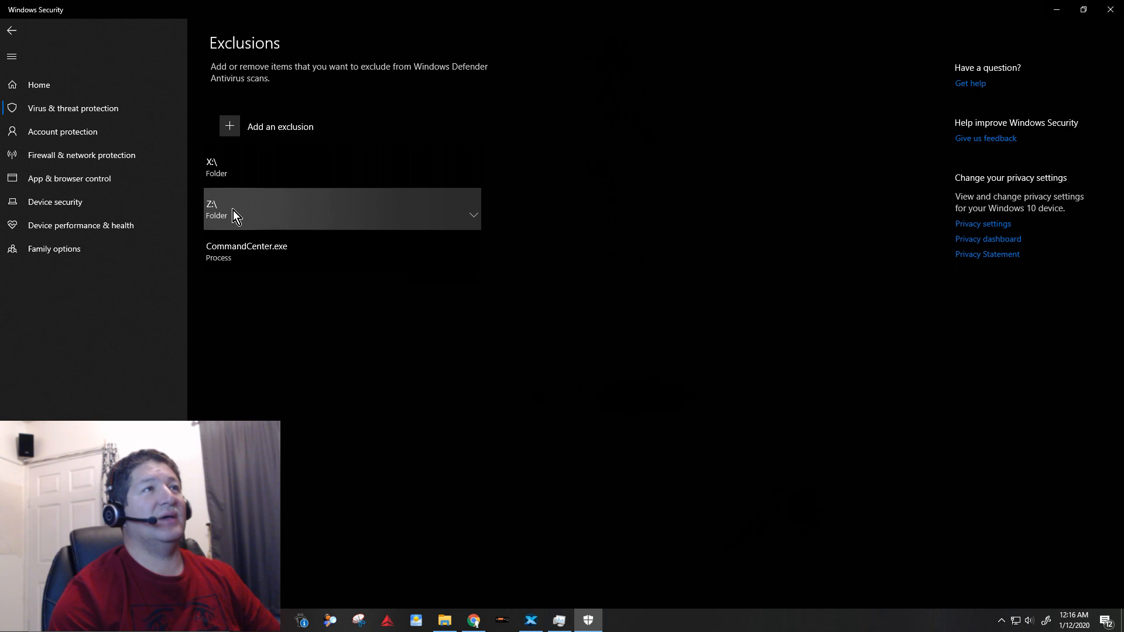
mouse_move(233, 207)
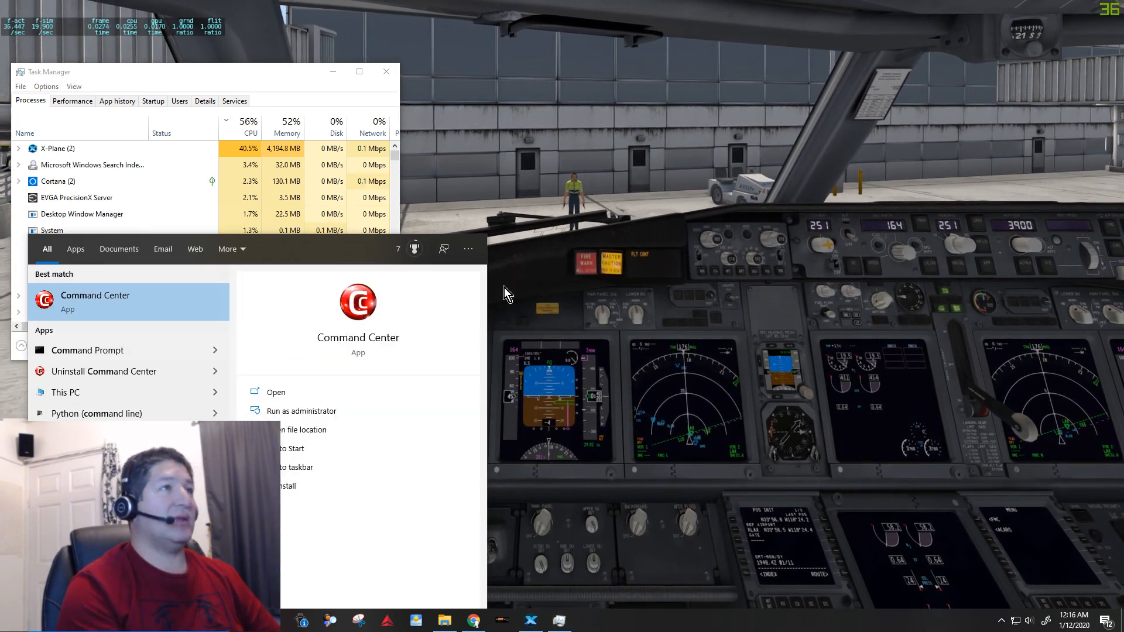
- Relaunch MSI Command Center, then close it again
click(275, 391)
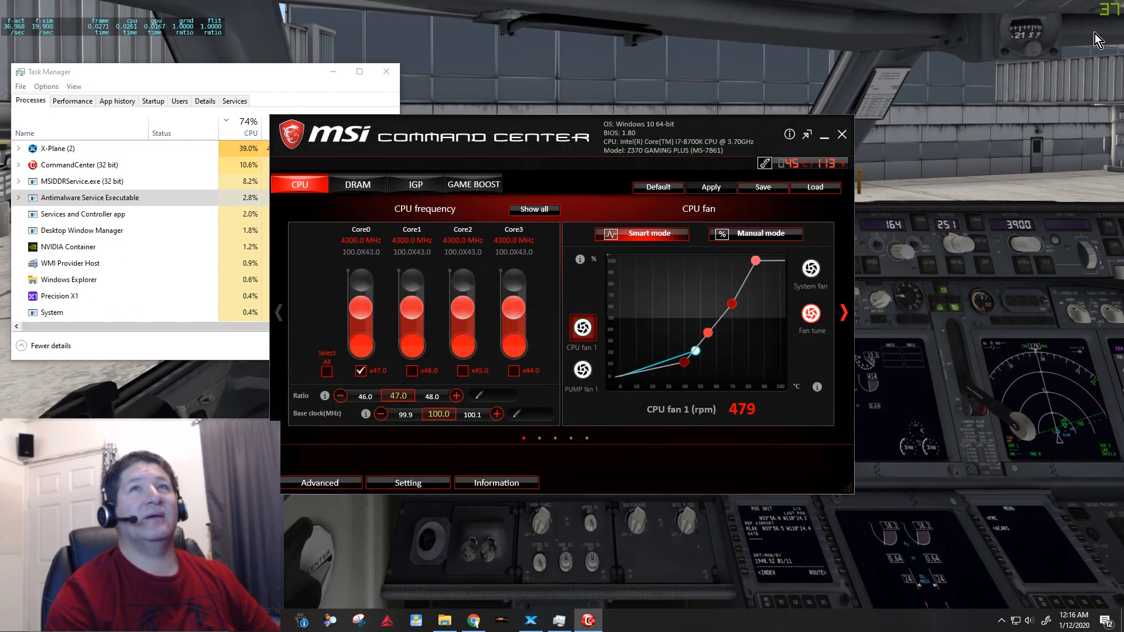
mouse_move(971, 94)
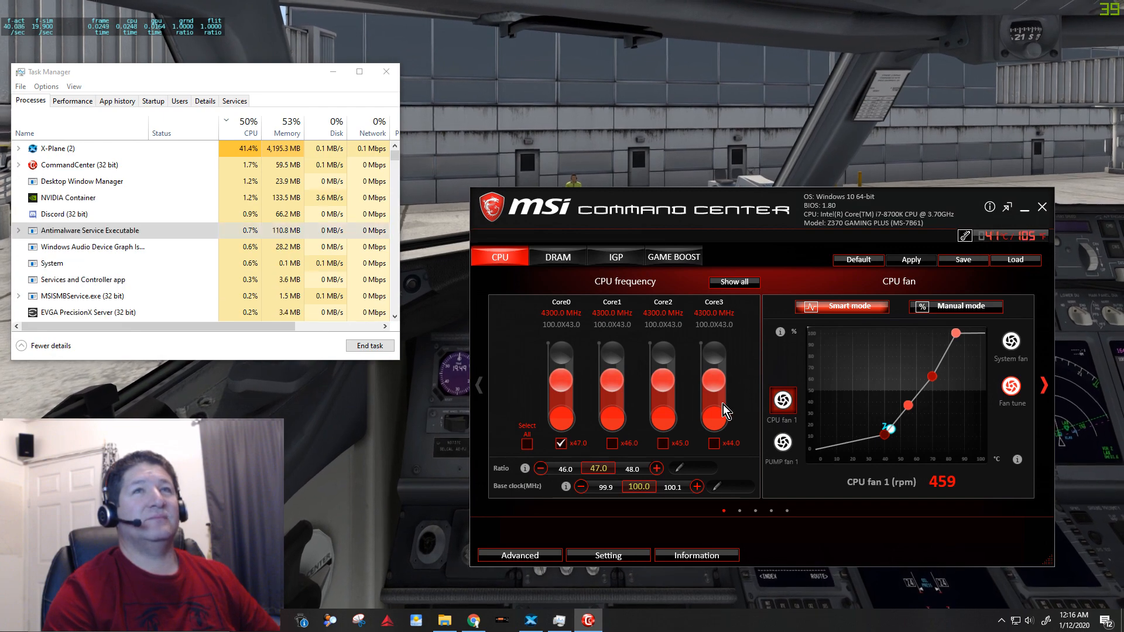
click(1042, 207)
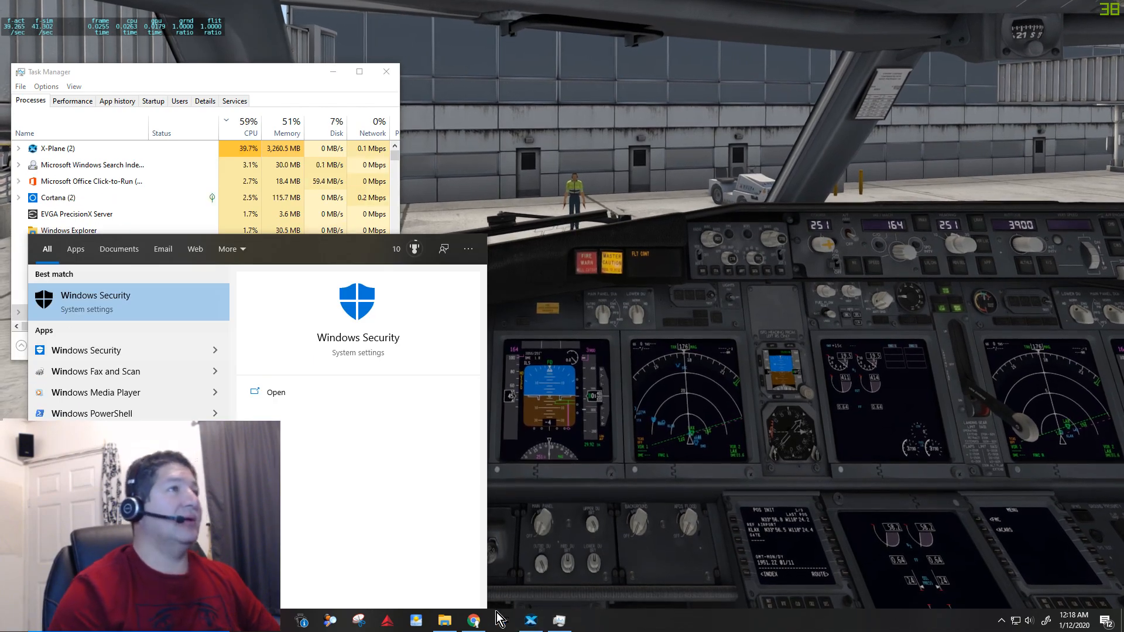
- Switch Real-time protection off, close Windows Security, and relaunch Command Center
click(276, 392)
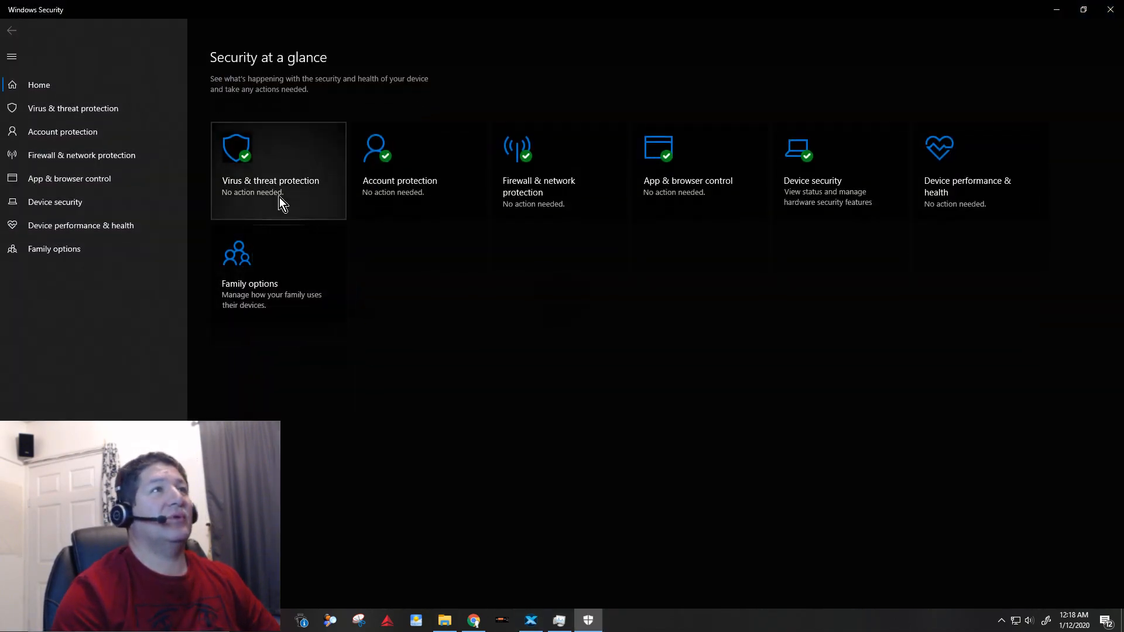
click(278, 170)
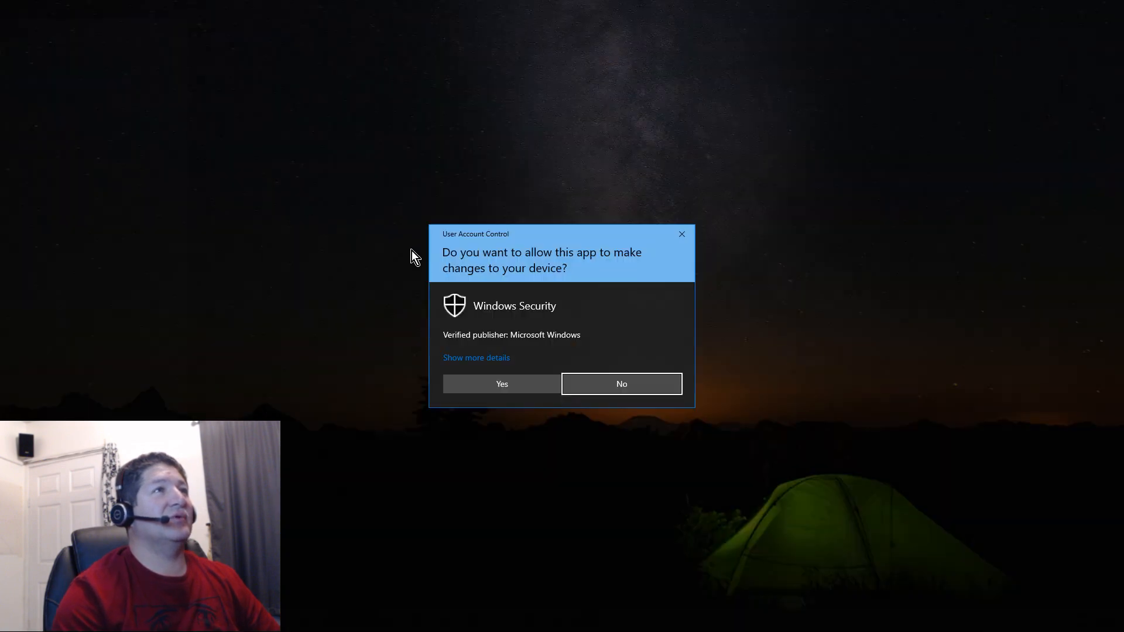
click(502, 384)
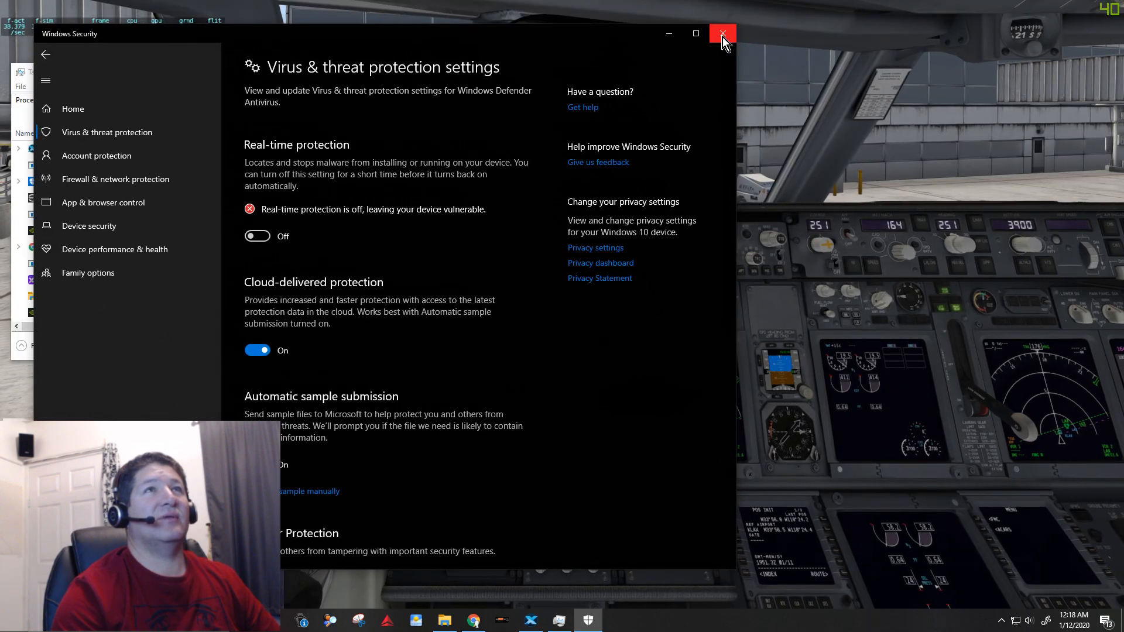
click(722, 34)
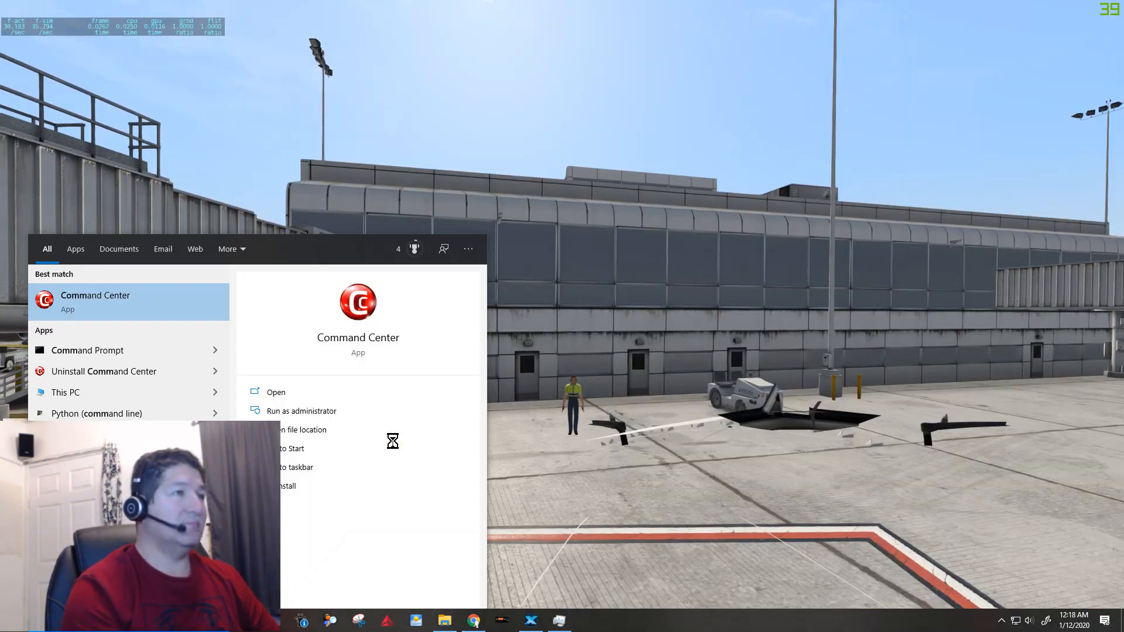
click(275, 392)
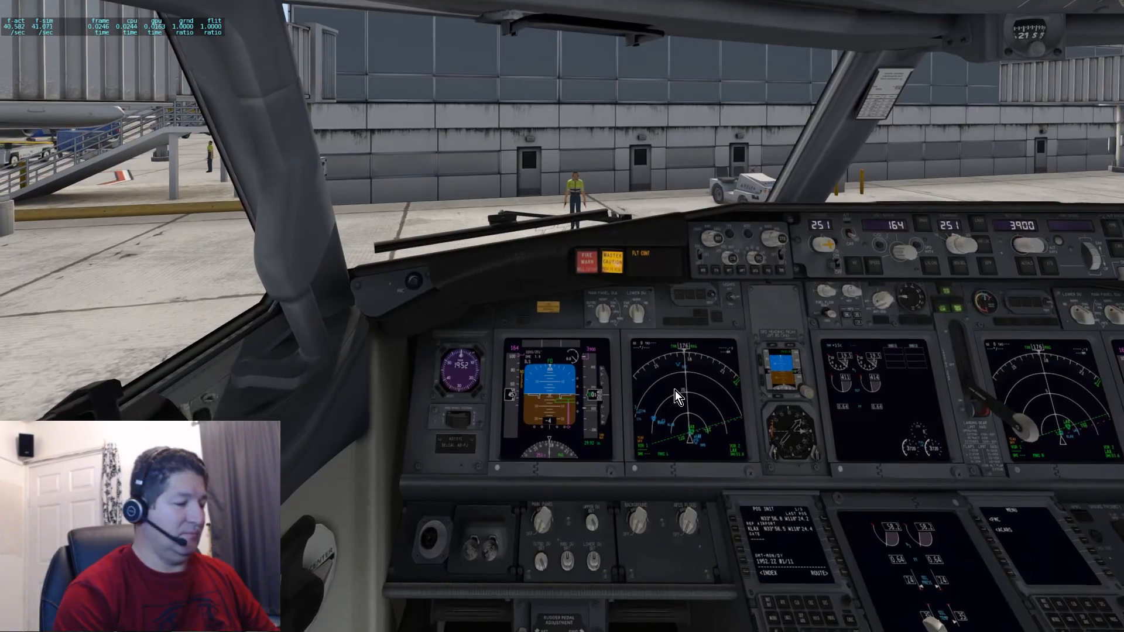
mouse_move(728, 444)
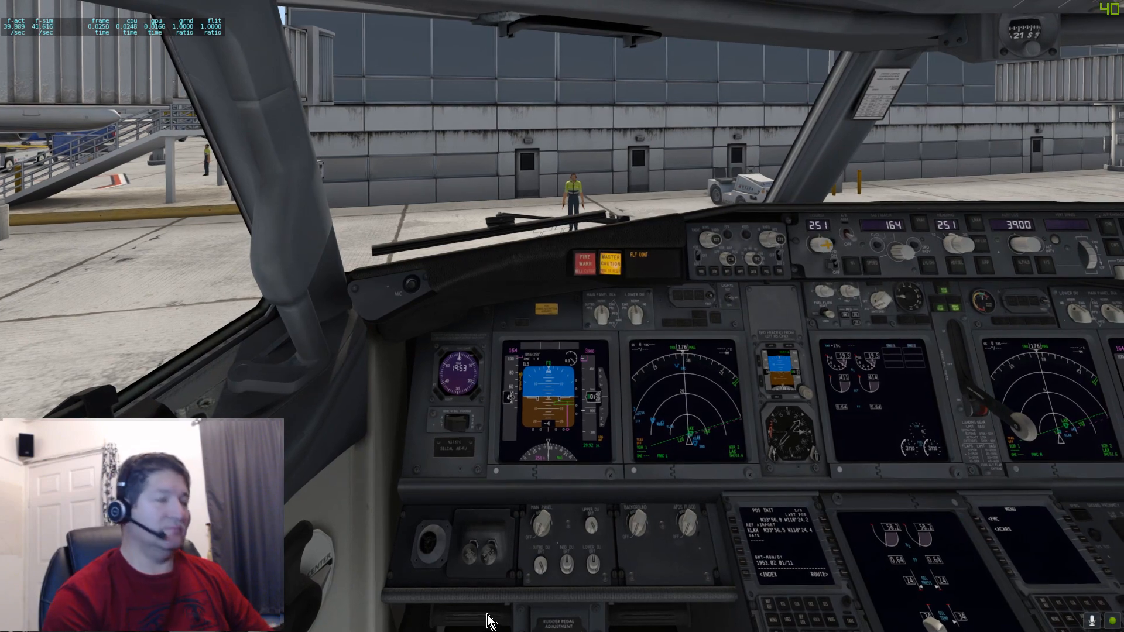
- Bring the MSI Command Center window up from the taskbar over the cockpit
click(588, 620)
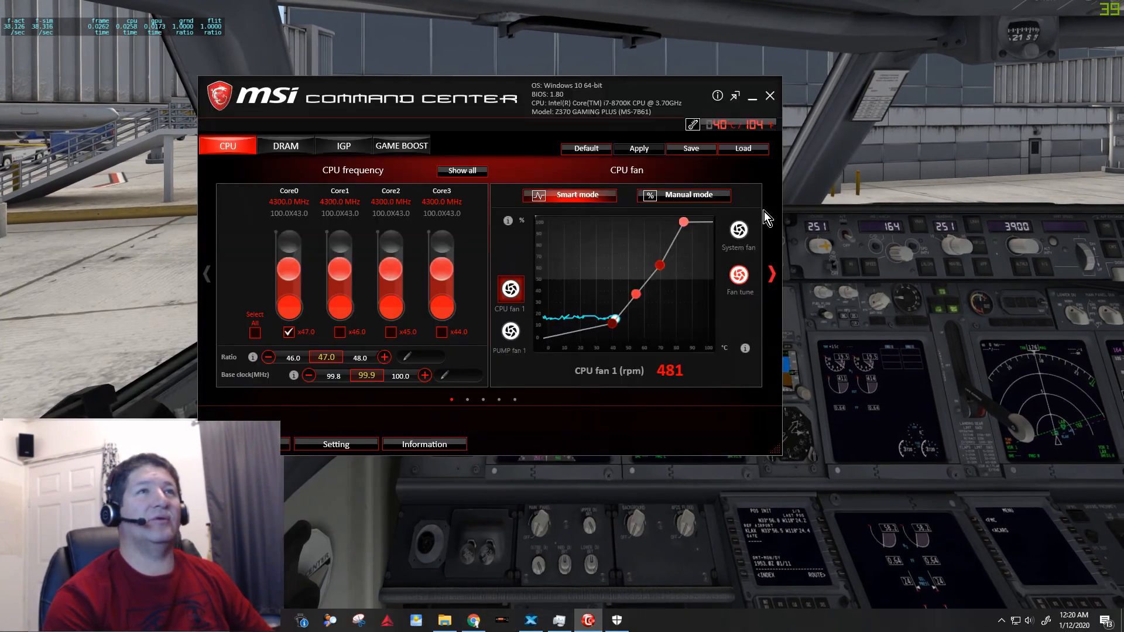
mouse_move(794, 242)
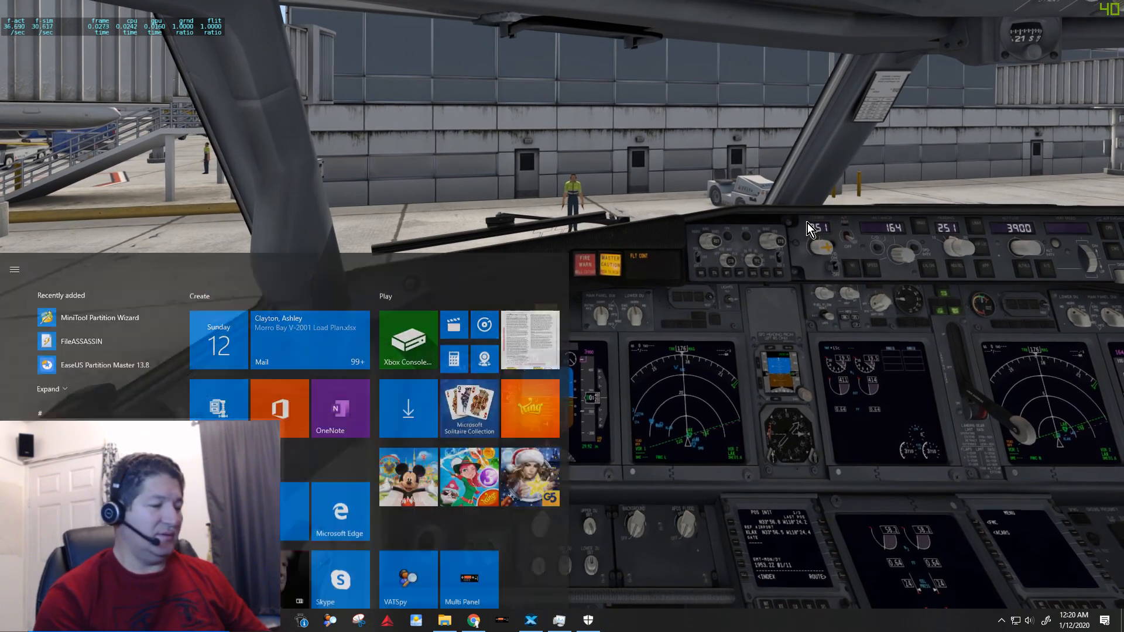
- Search Start for 'Command Center' to relaunch it, then bring Windows Security forward
text(Command Center)
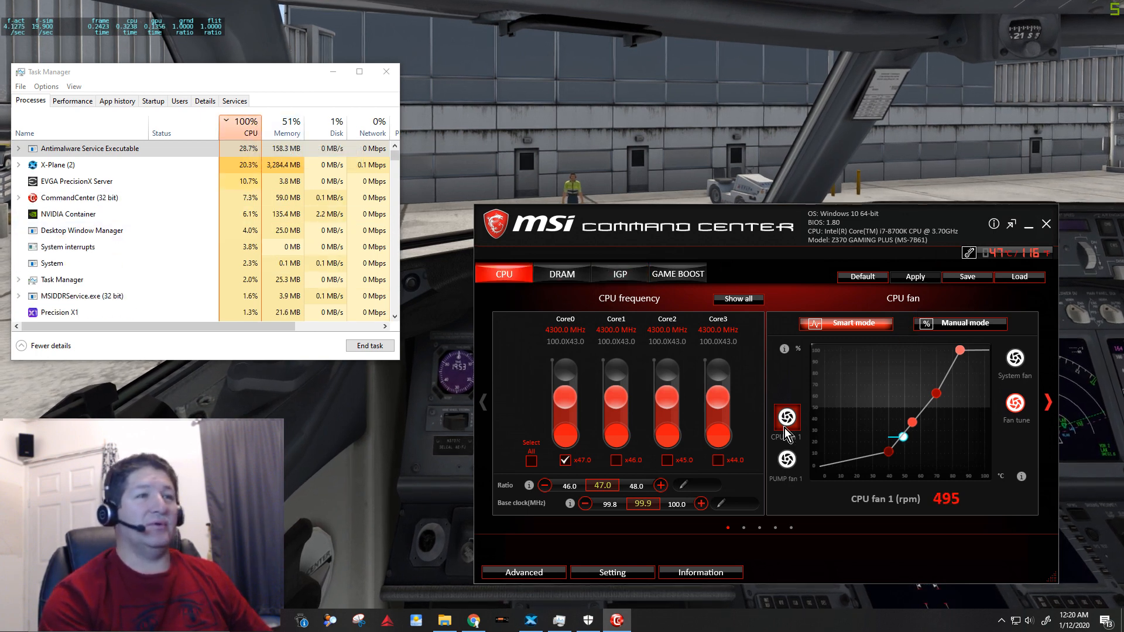
click(587, 620)
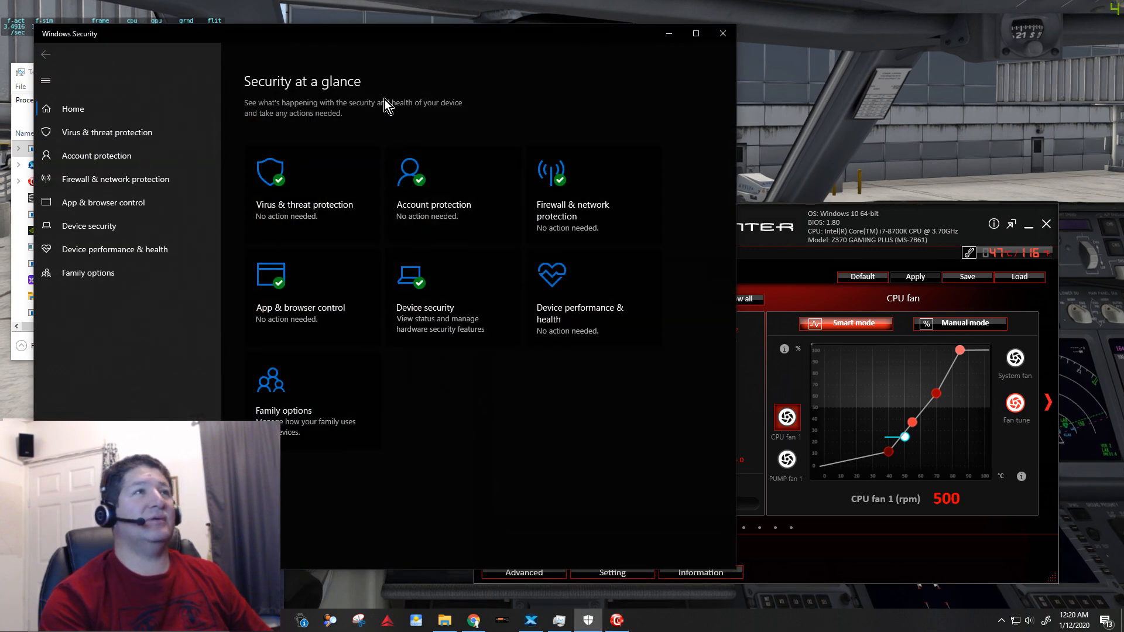
- View Windows Security's Virus & threat protection page and its Manage settings options
click(106, 132)
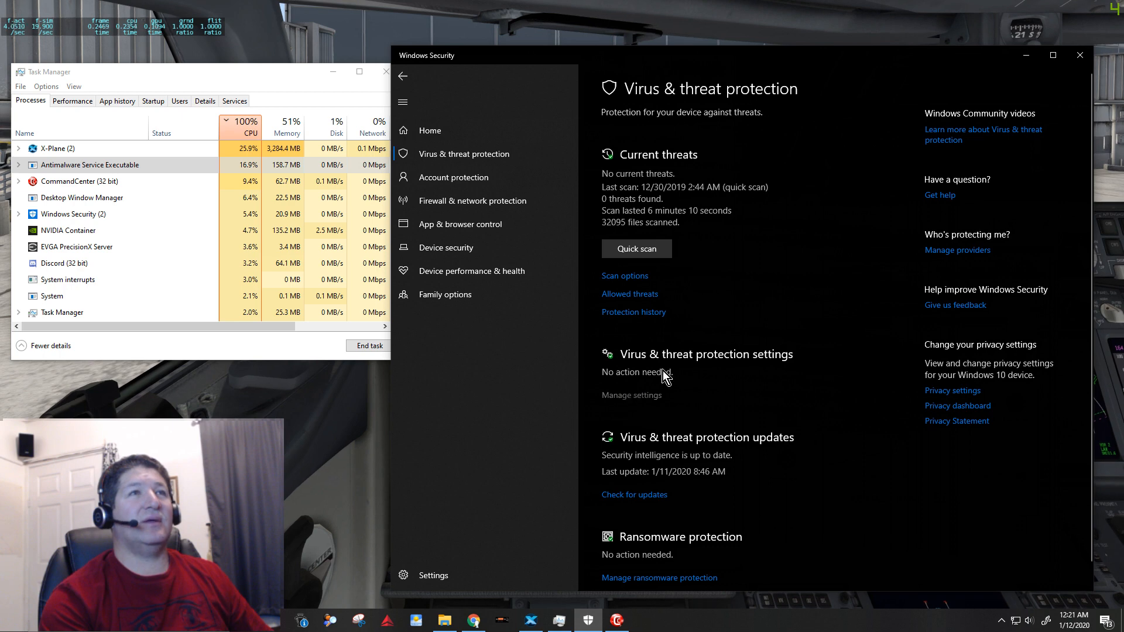
click(632, 395)
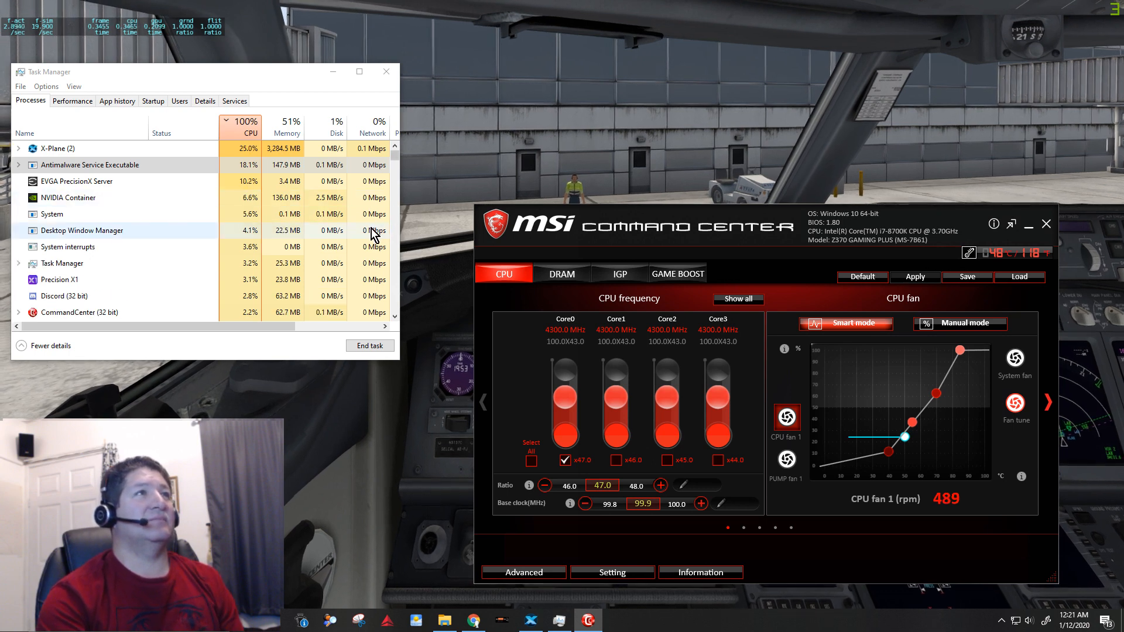
- Try ending Antimalware Service Executable, dismiss the access-denied error, and close Command Center
right_click(89, 165)
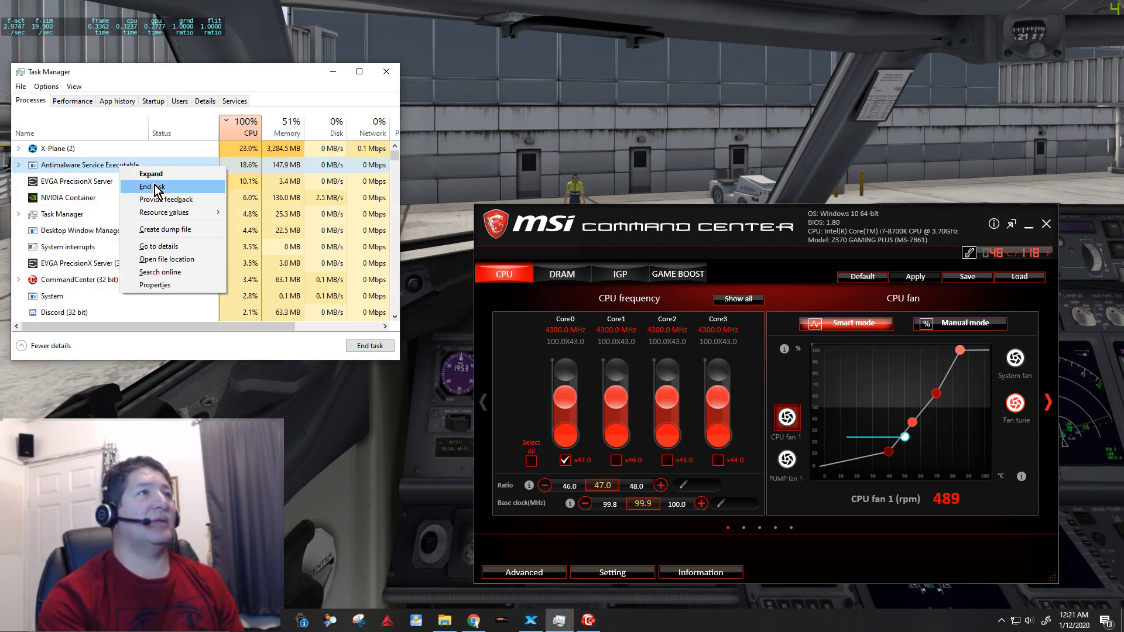
click(146, 186)
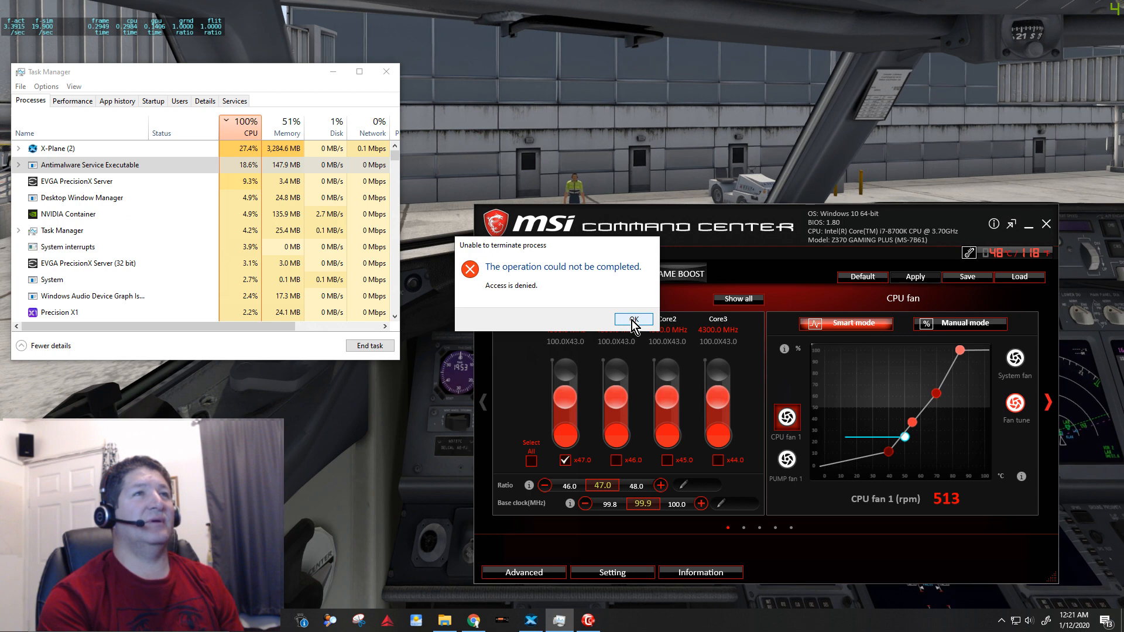
click(633, 319)
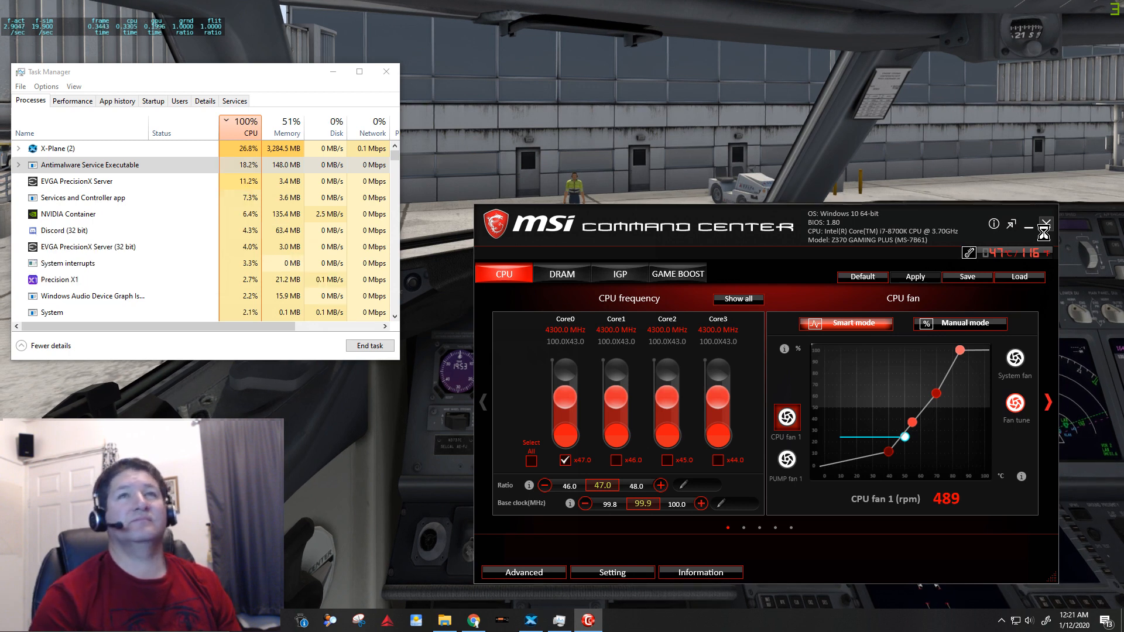
click(1048, 224)
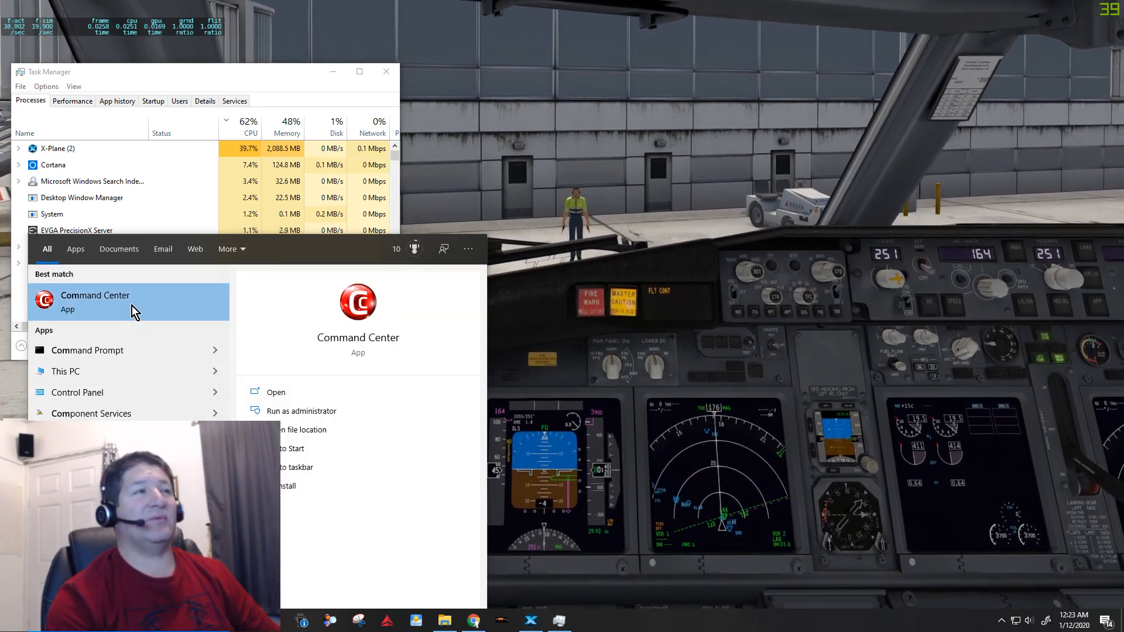
- Launch Command Center from the Start results while X-Plane holds about 40 FPS
click(275, 392)
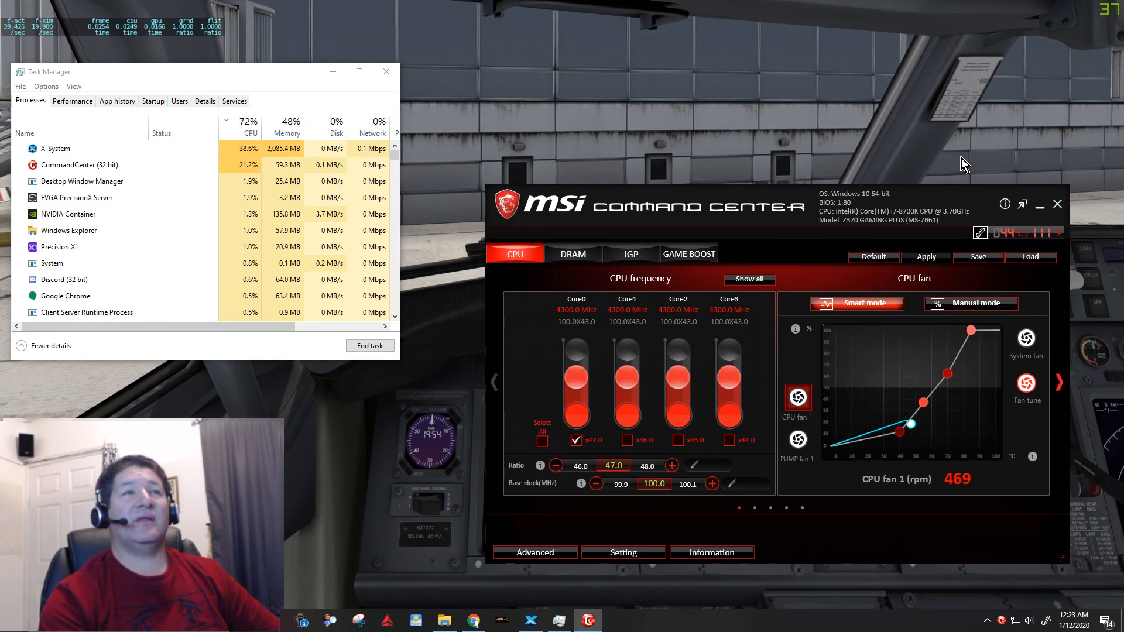
mouse_move(953, 197)
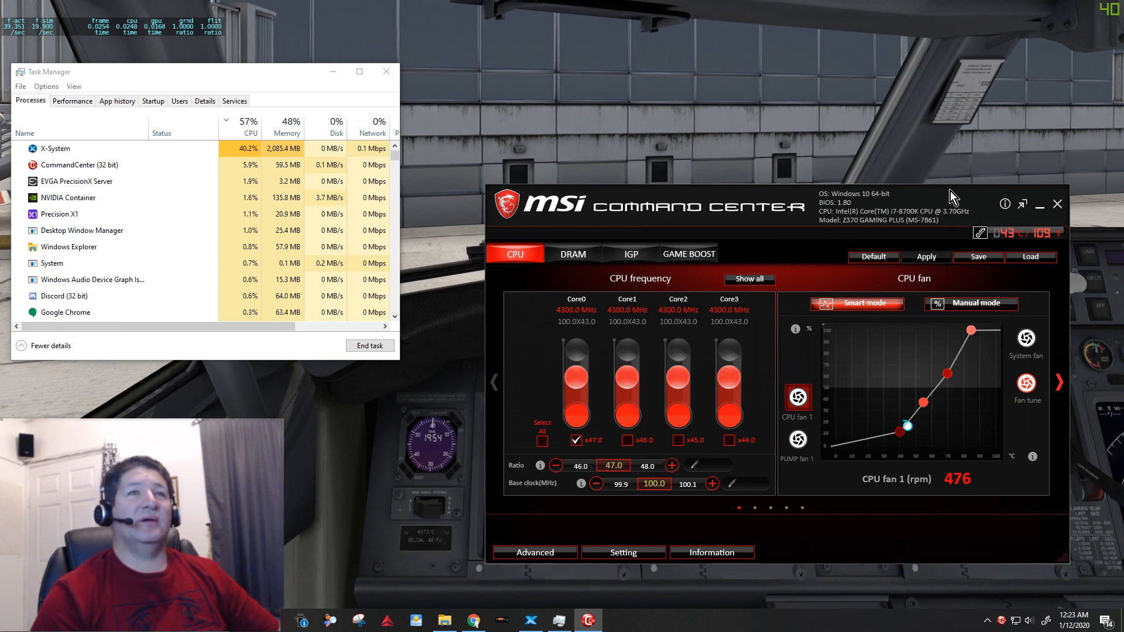